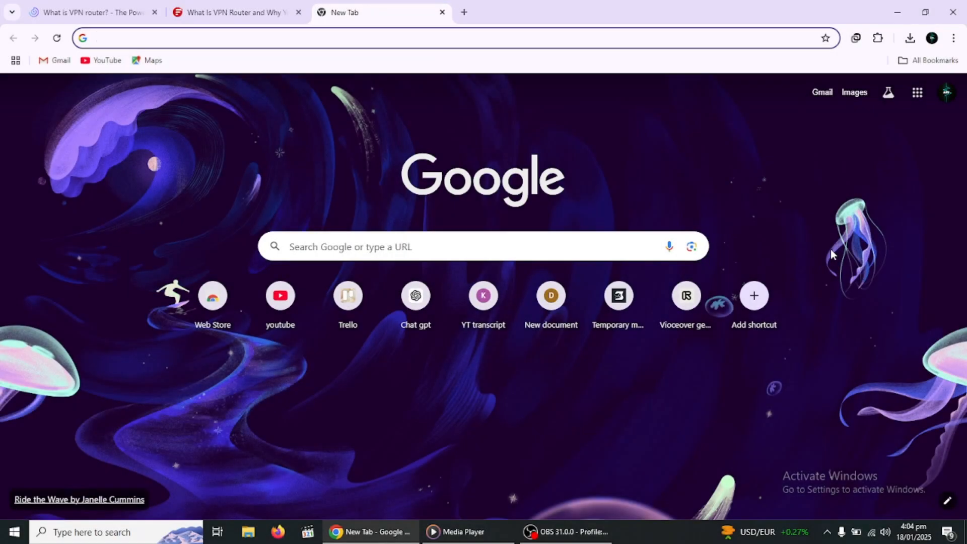
mouse_move(572, 123)
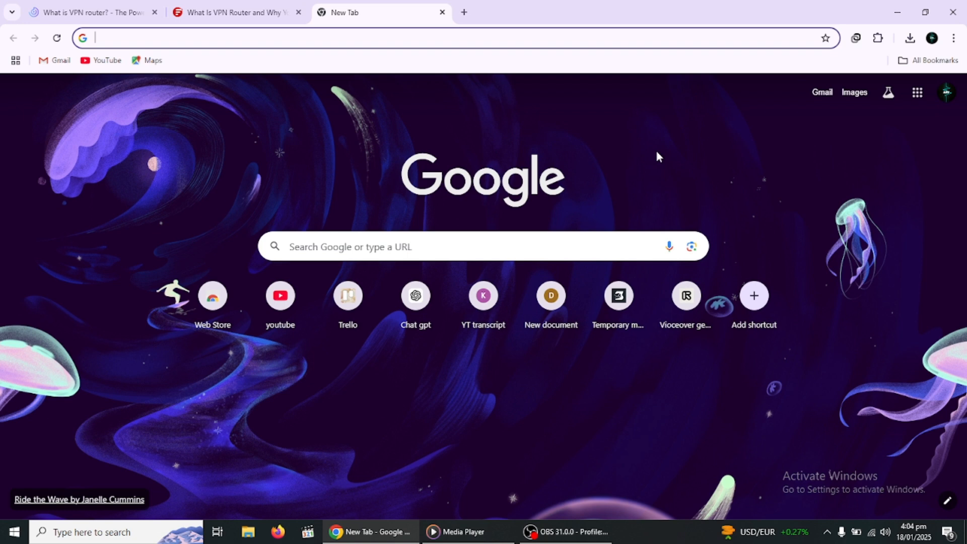
mouse_move(595, 121)
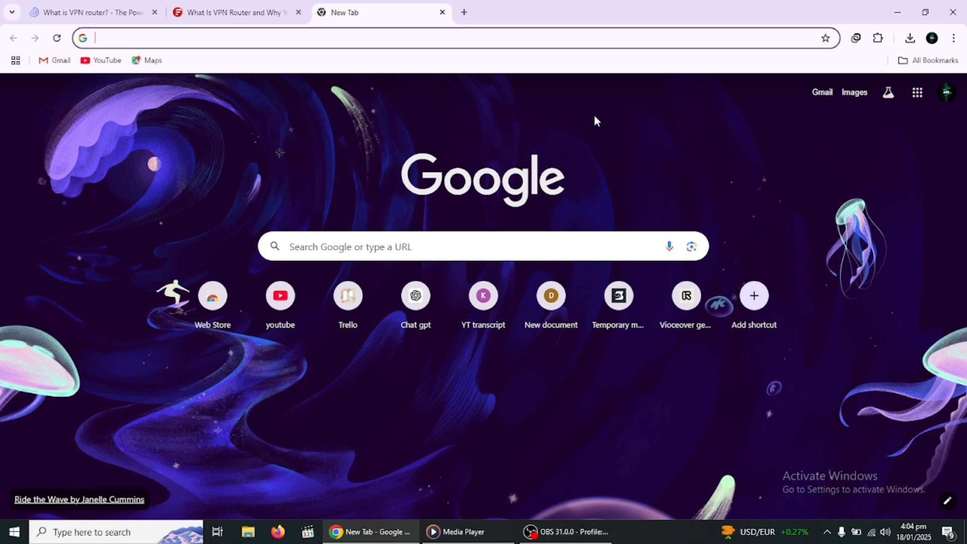
mouse_move(163, 123)
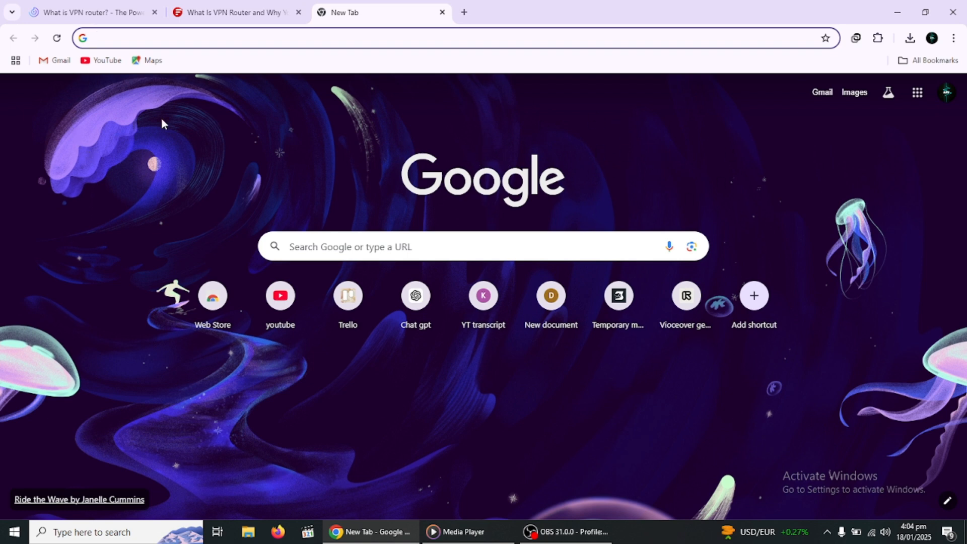
- Read the ReasonLabs VPN router article down to its 'VPN router FAQs' section
click(90, 12)
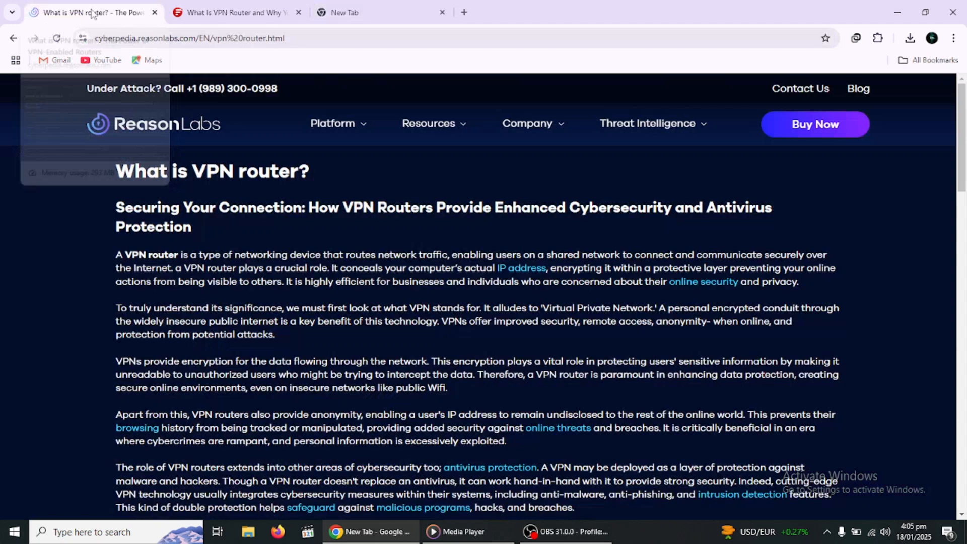
mouse_move(911, 165)
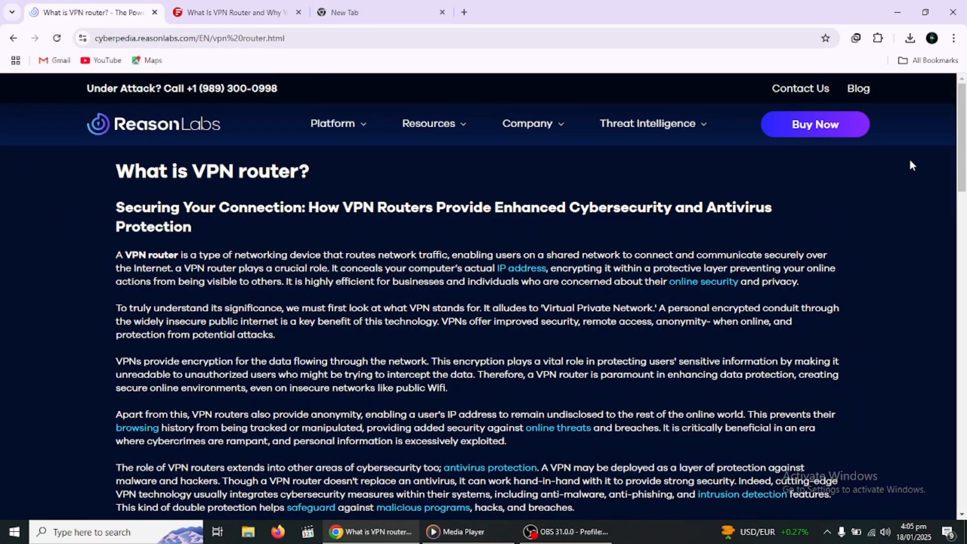
scroll(down, 3)
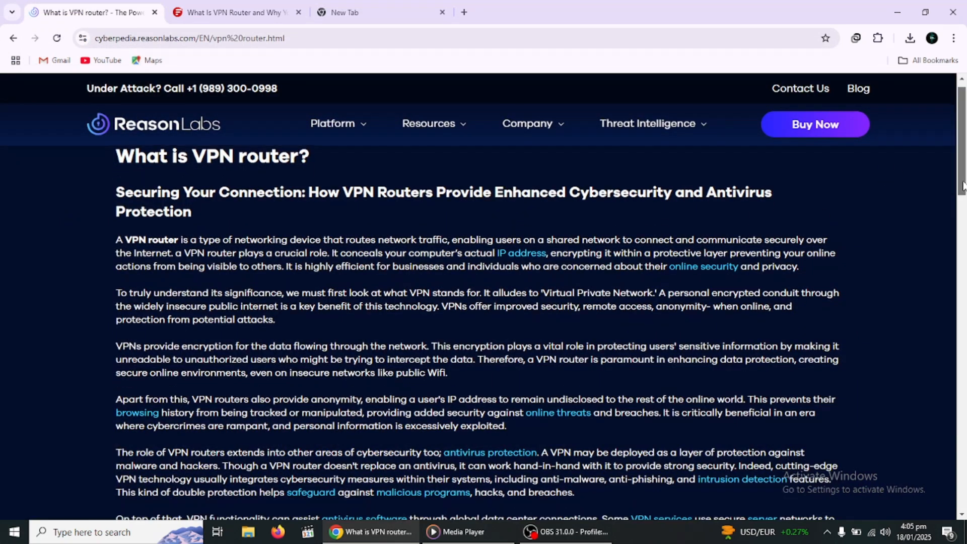
scroll(down, 3)
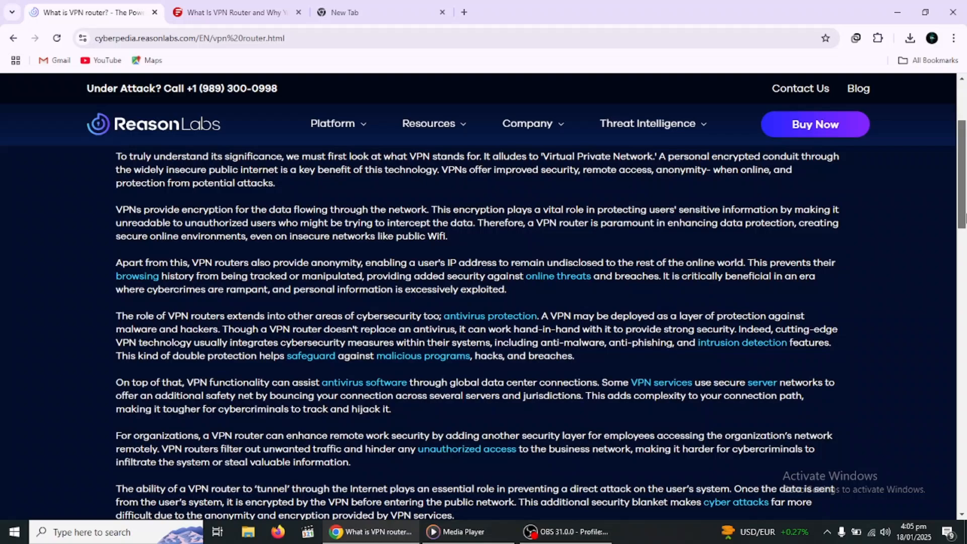
scroll(down, 3)
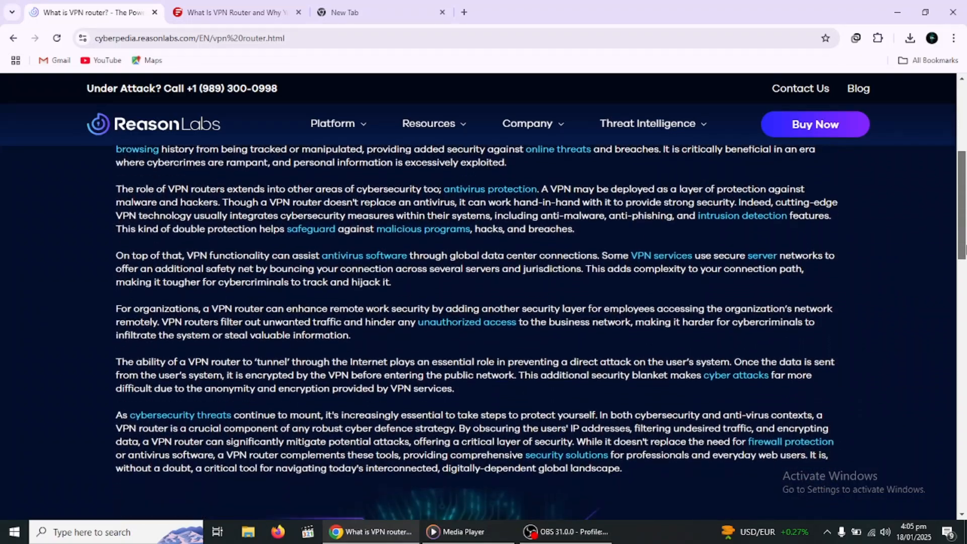
scroll(down, 3)
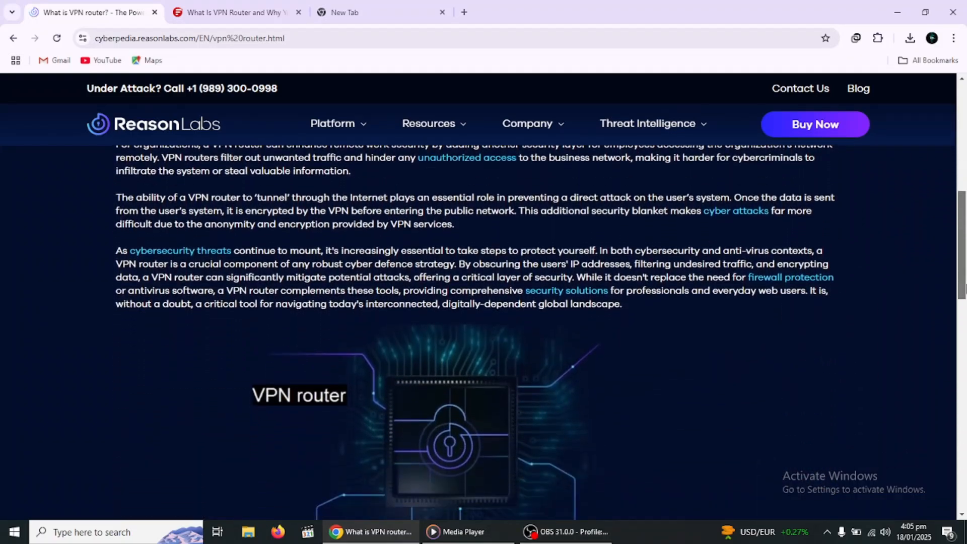
scroll(down, 3)
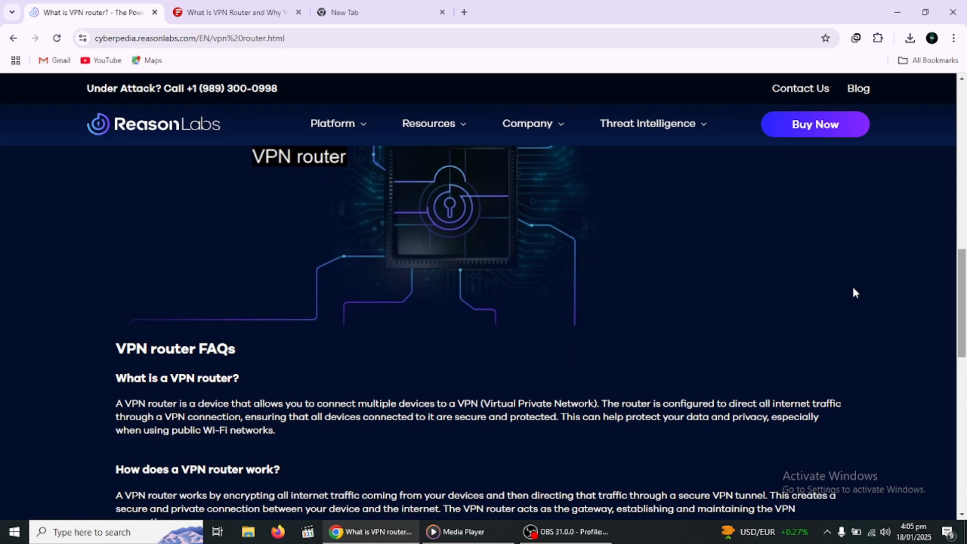
- Read the FS VPN router article down to its benefits list and select the word 'PlayStation'
click(235, 12)
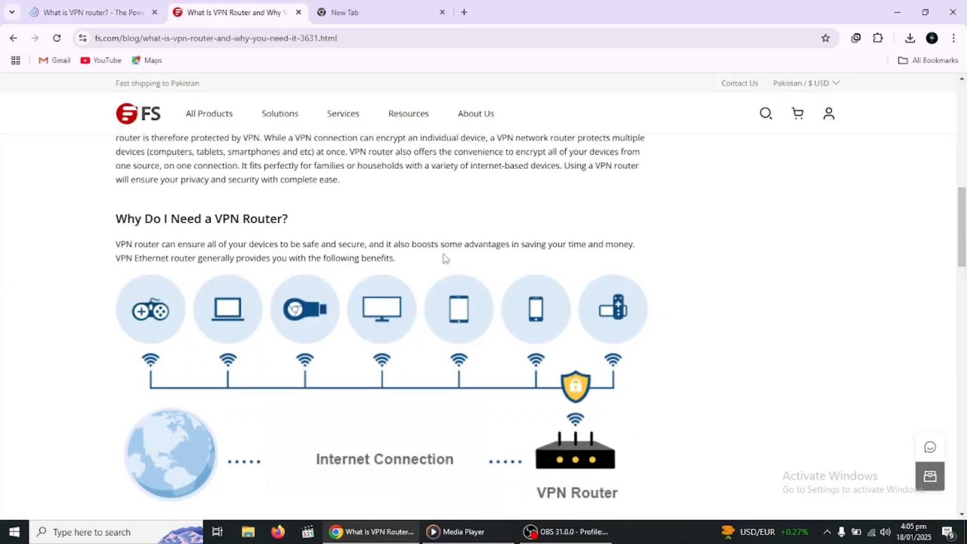
scroll(down, 3)
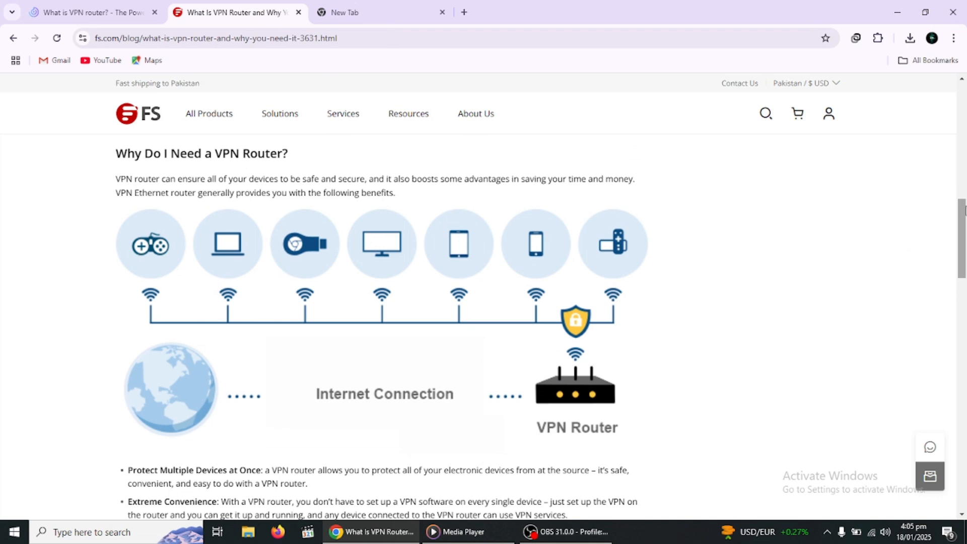
scroll(down, 3)
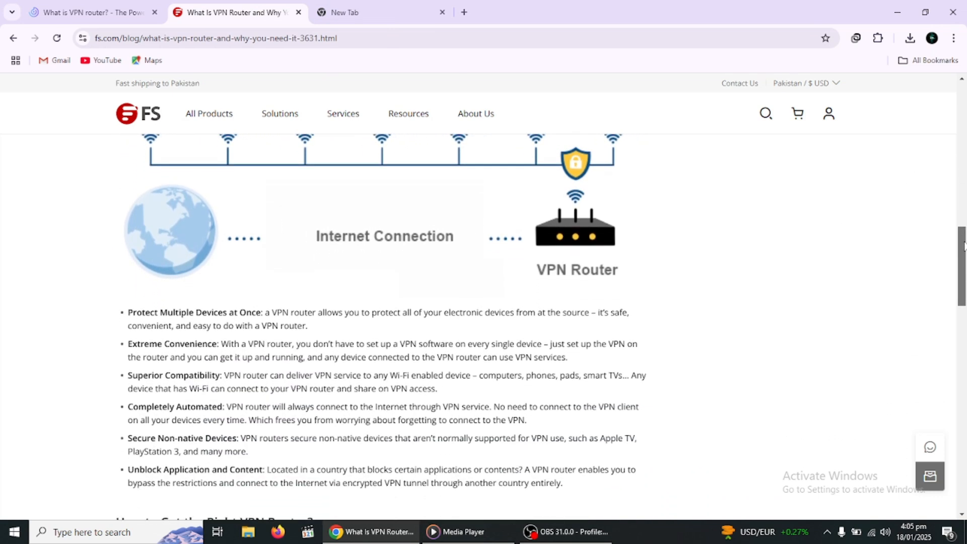
scroll(down, 3)
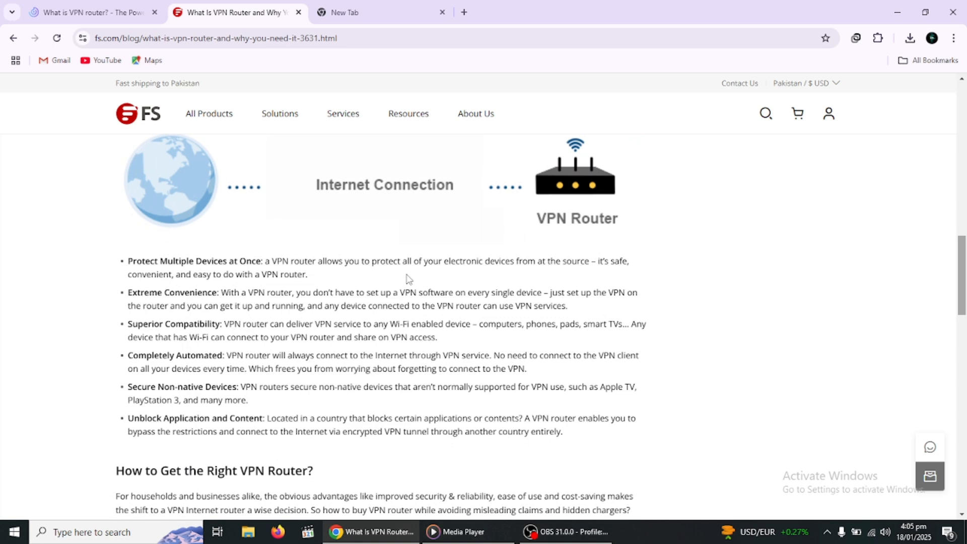
mouse_move(344, 417)
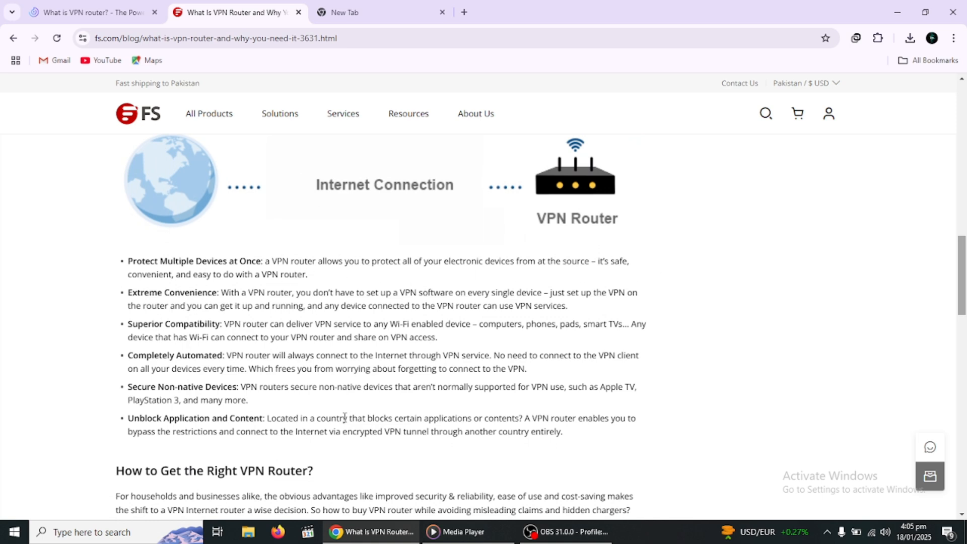
mouse_move(157, 413)
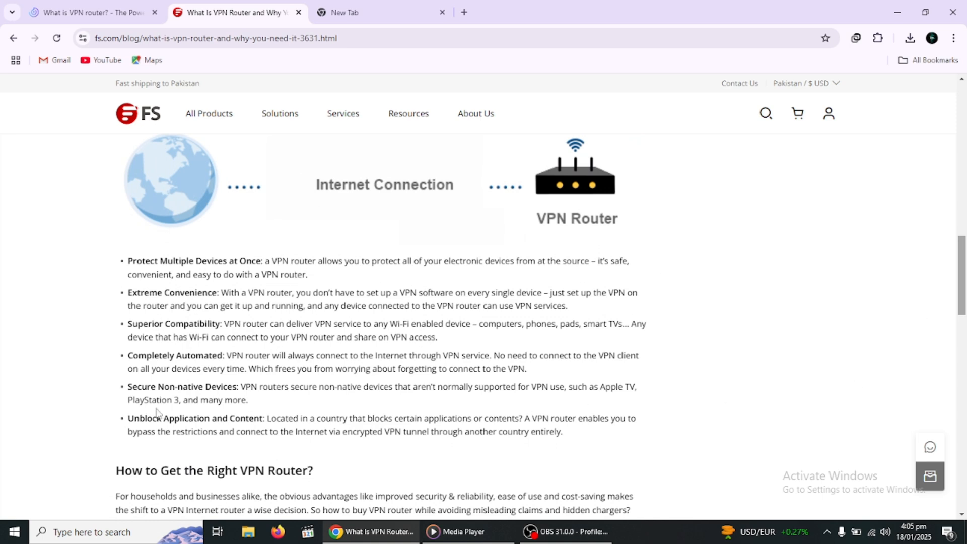
double_click(145, 400)
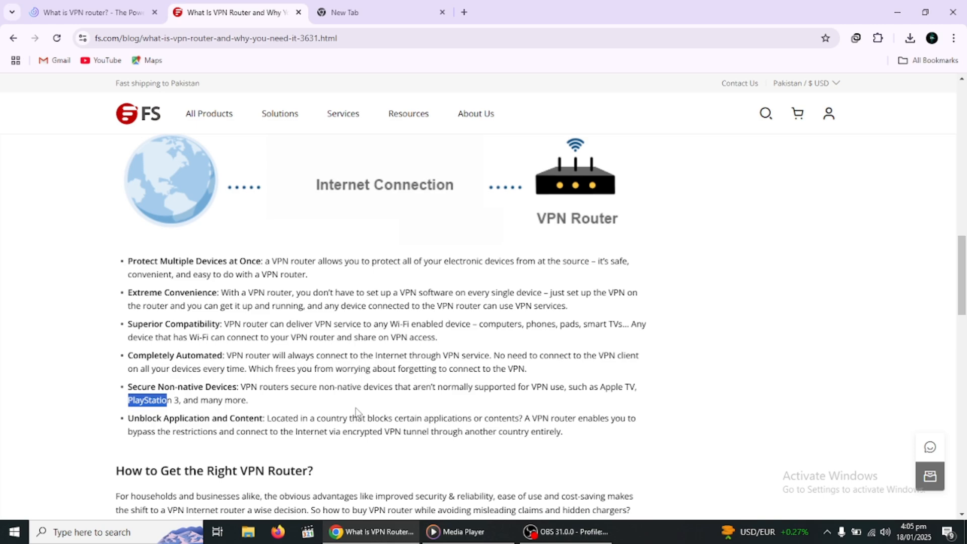
- Bring NordVPN forward not connected and browse its country list back to the top
click(358, 412)
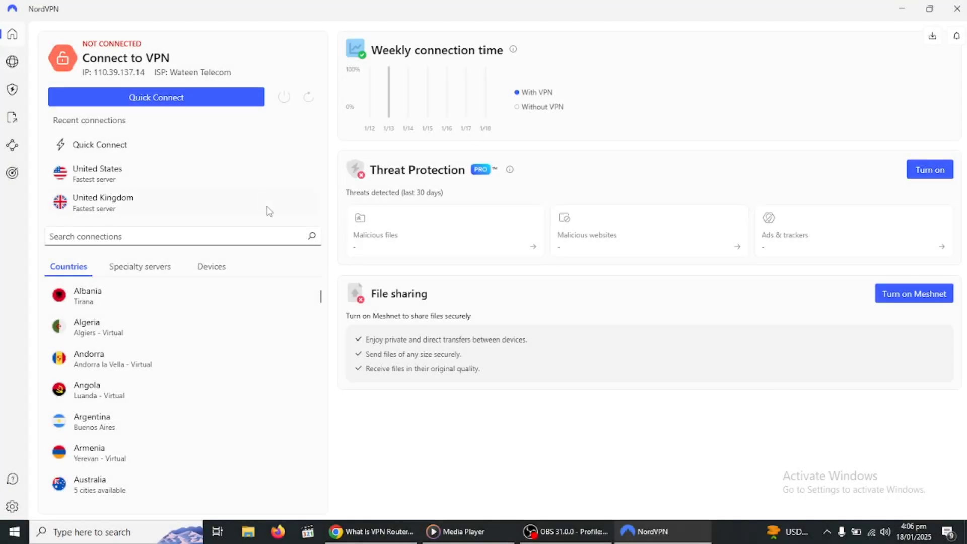
mouse_move(386, 206)
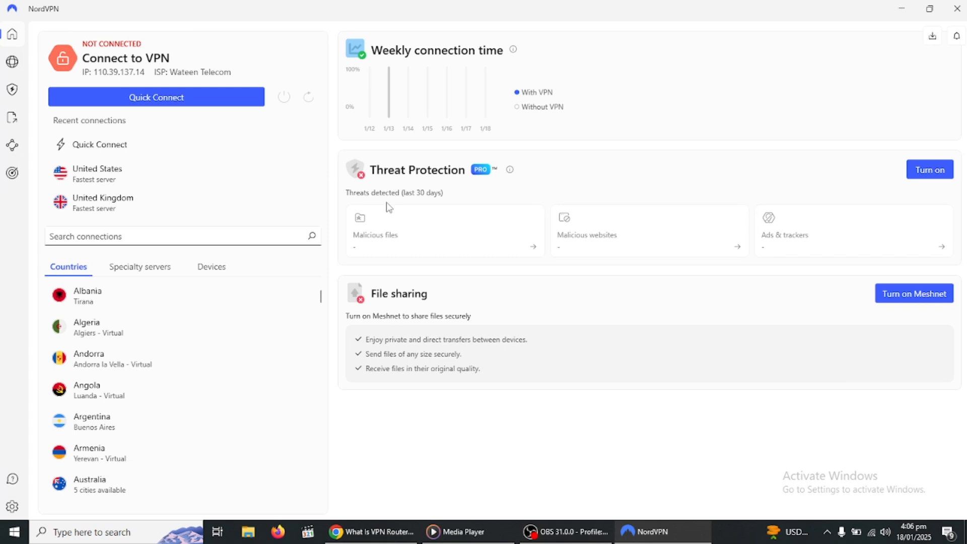
mouse_move(174, 209)
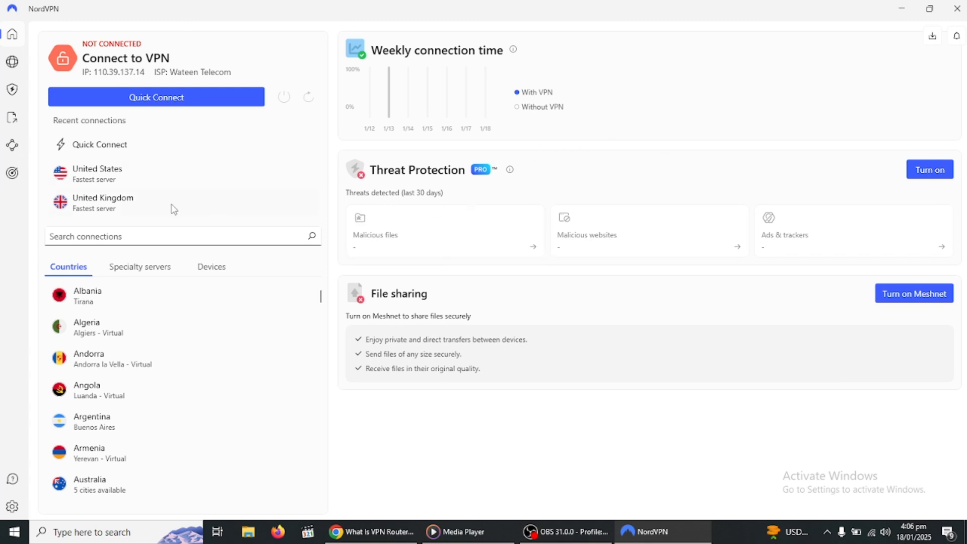
mouse_move(331, 300)
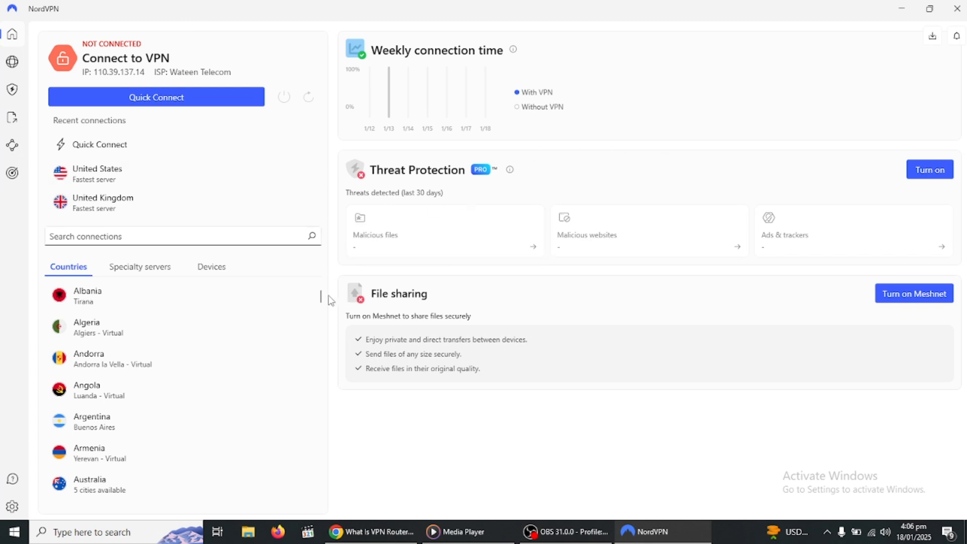
scroll(down, 3)
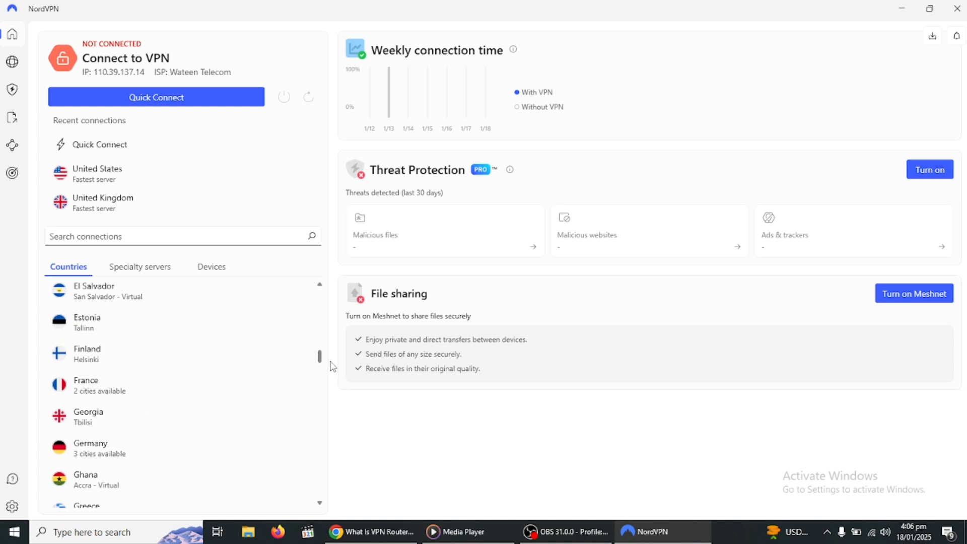
scroll(down, 3)
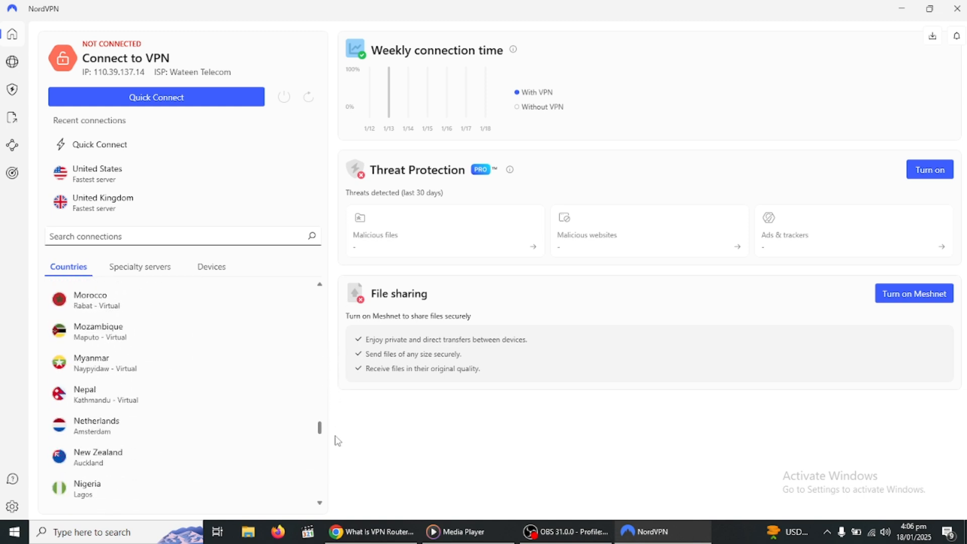
scroll(up, 3)
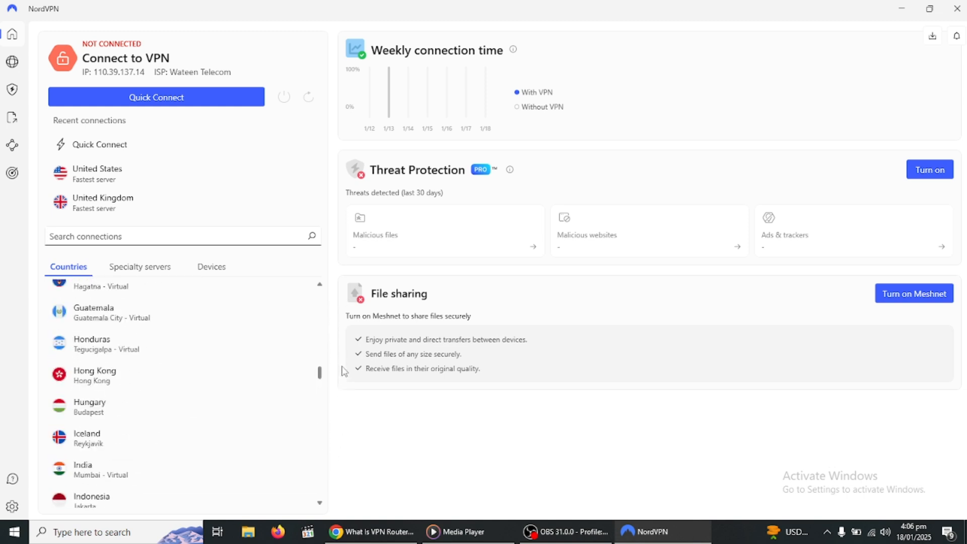
scroll(up, 3)
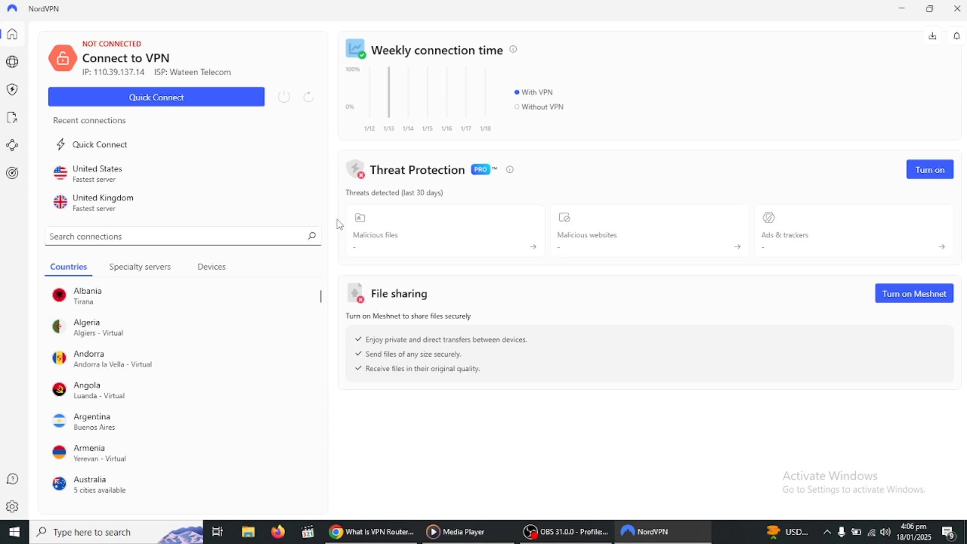
mouse_move(152, 474)
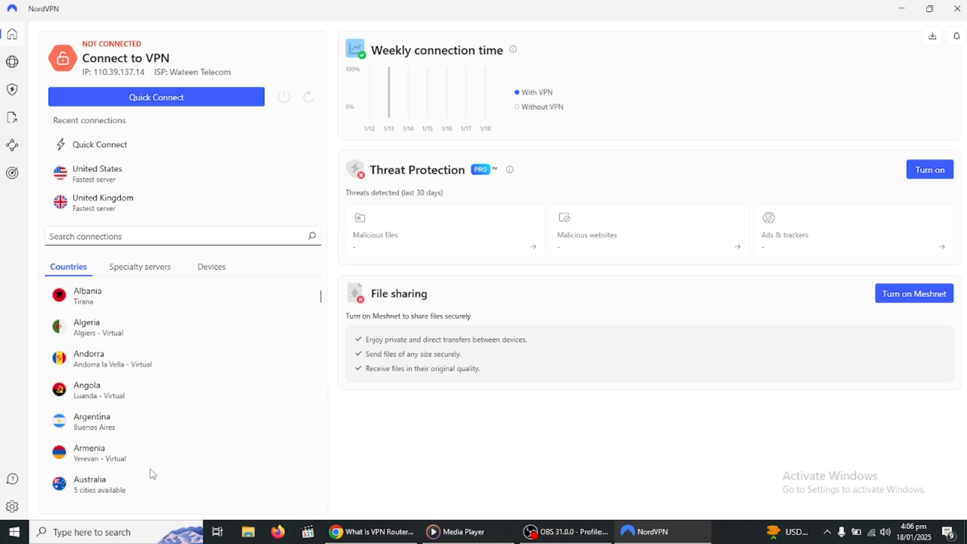
mouse_move(245, 224)
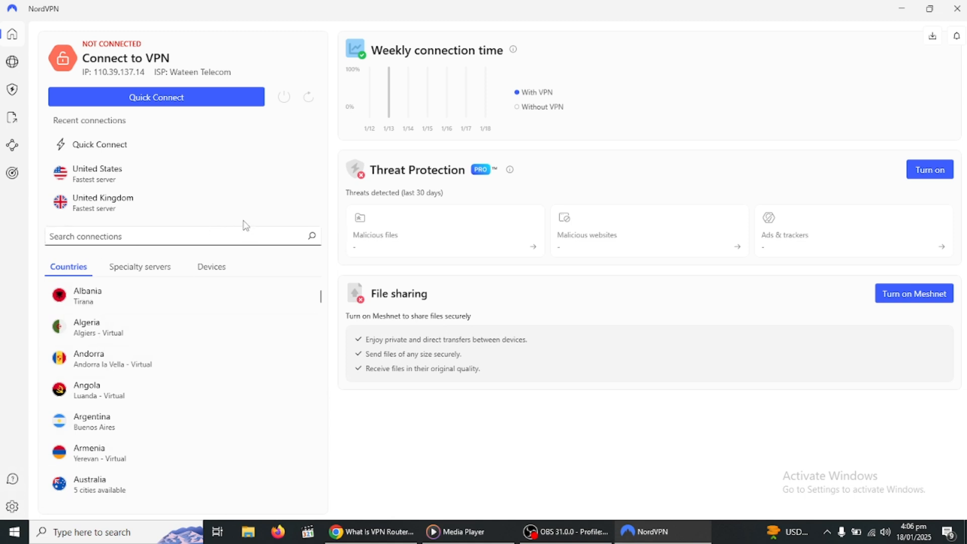
mouse_move(491, 465)
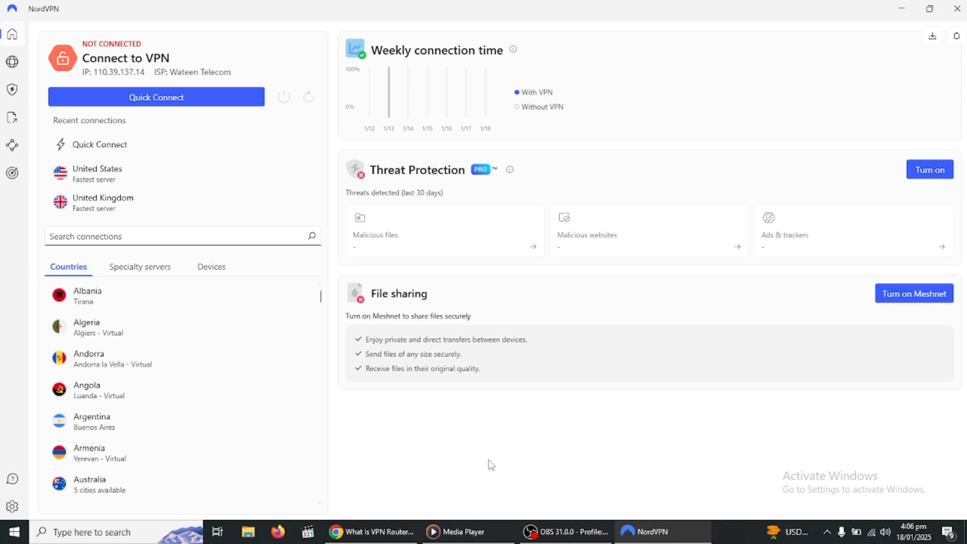
mouse_move(13, 62)
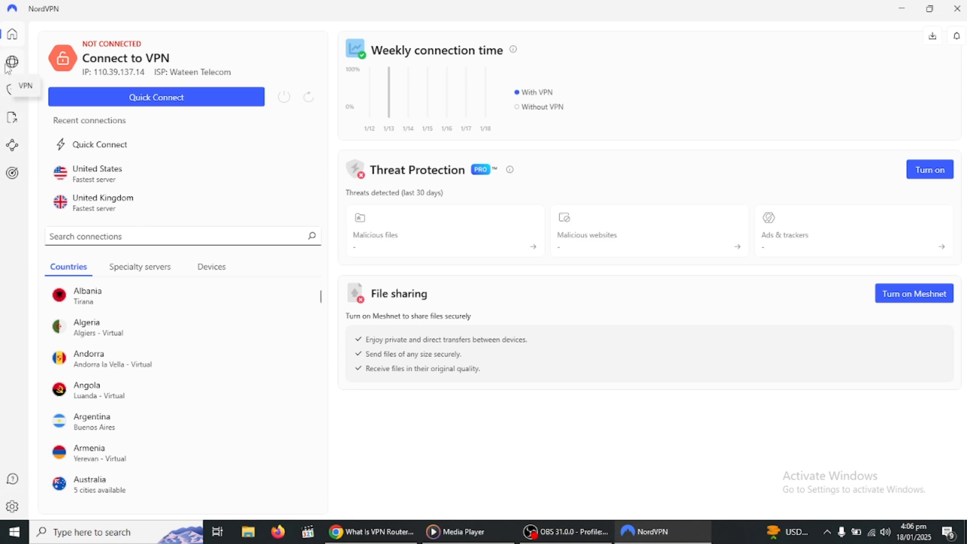
mouse_move(333, 280)
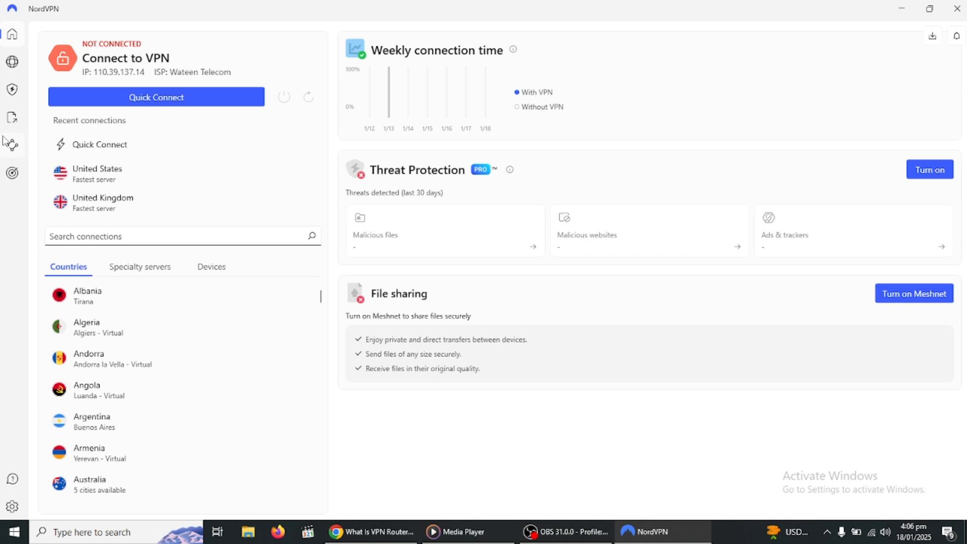
mouse_move(335, 218)
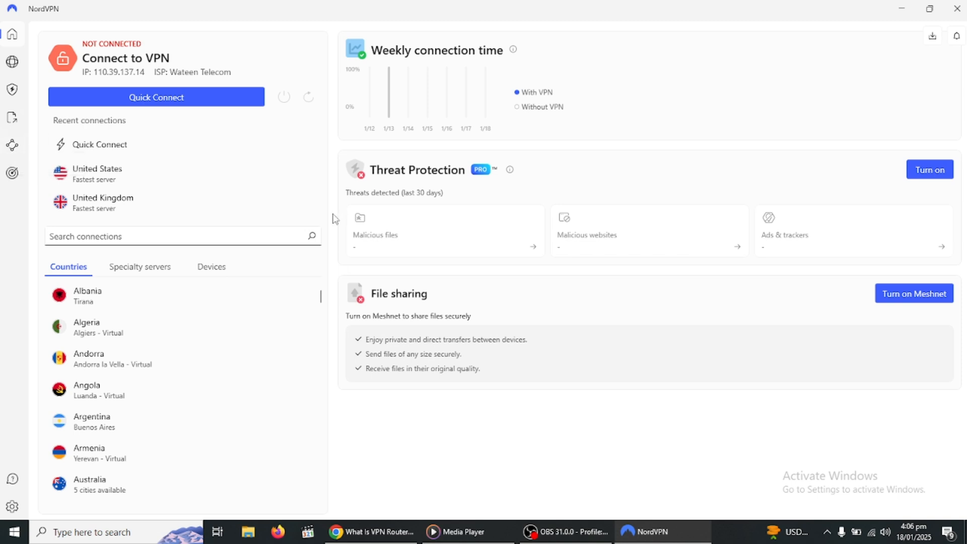
mouse_move(304, 311)
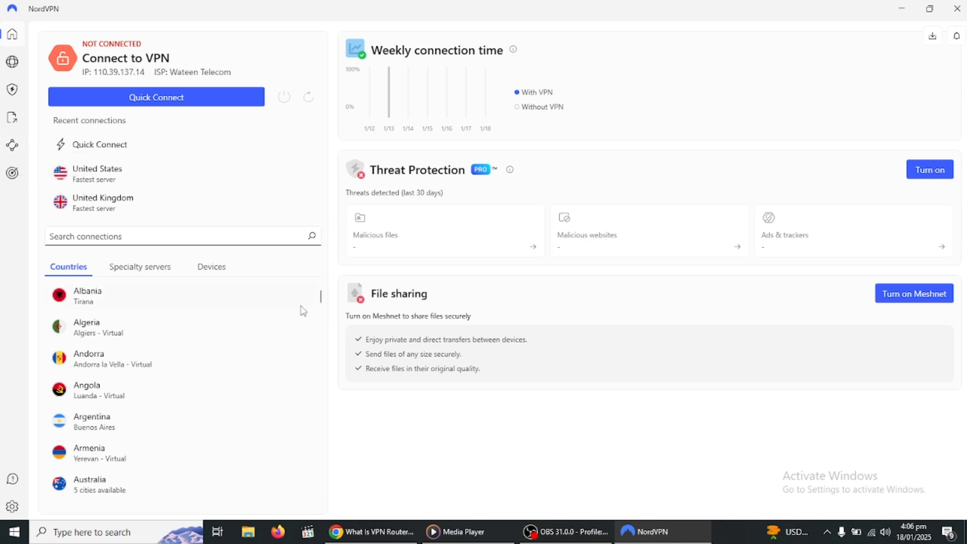
mouse_move(207, 204)
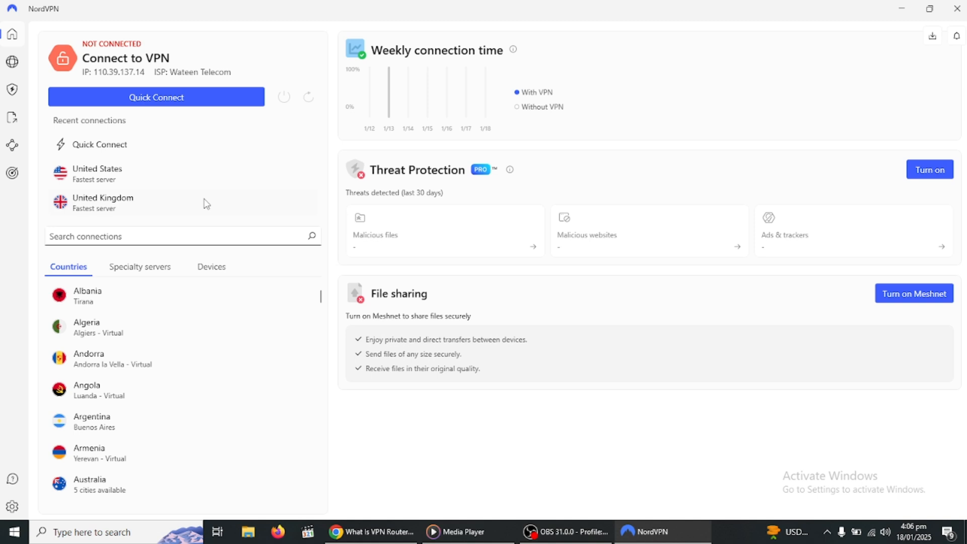
mouse_move(513, 516)
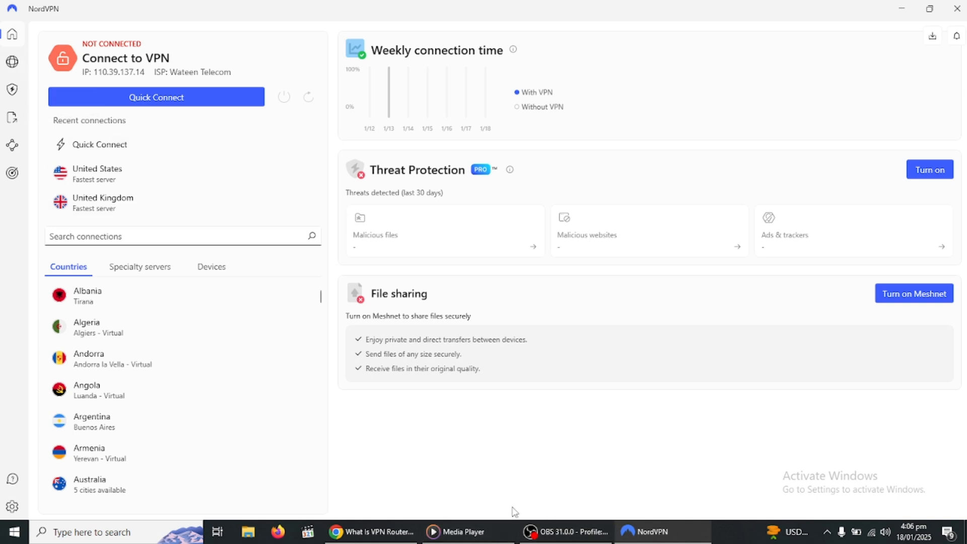
- Show the specialty servers and browse Double VPN countries, keeping Fastest server selected
click(140, 266)
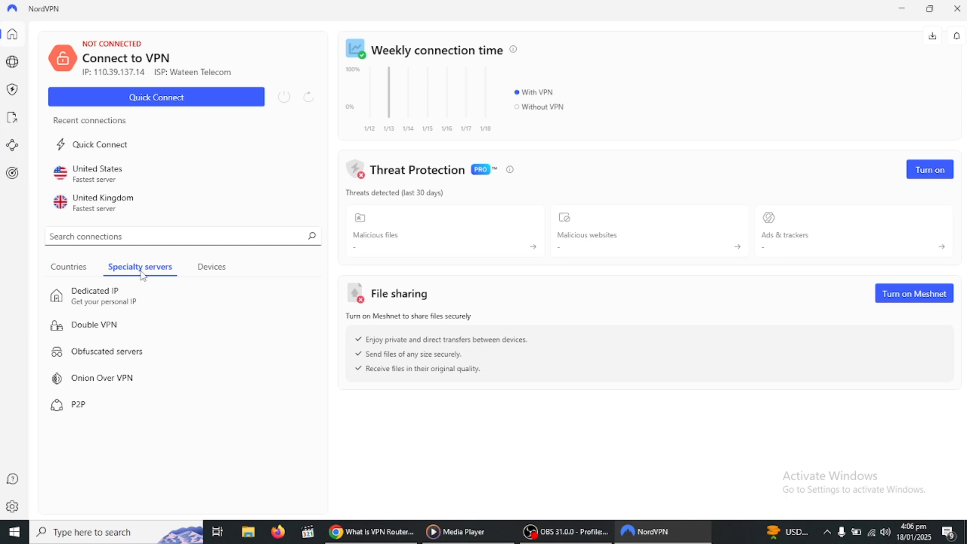
mouse_move(309, 330)
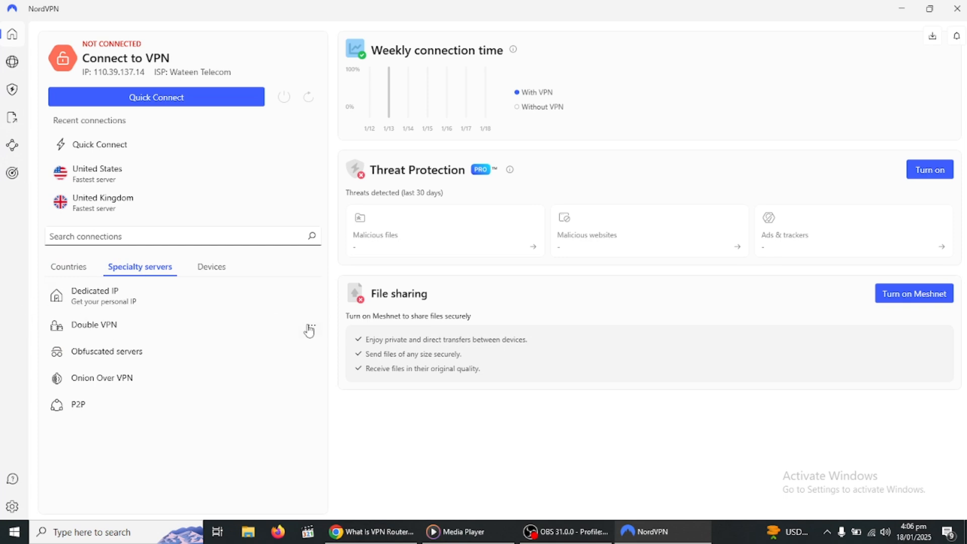
click(94, 324)
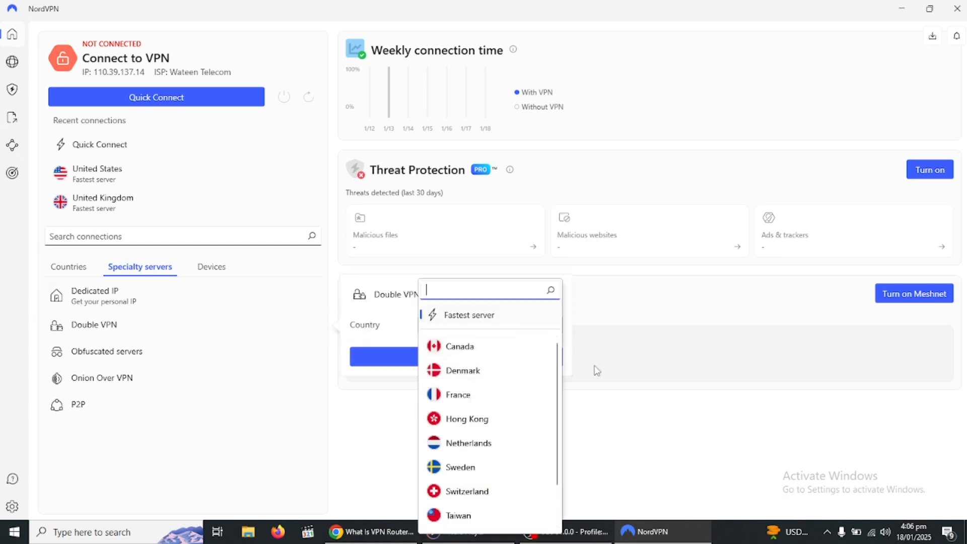
scroll(down, 3)
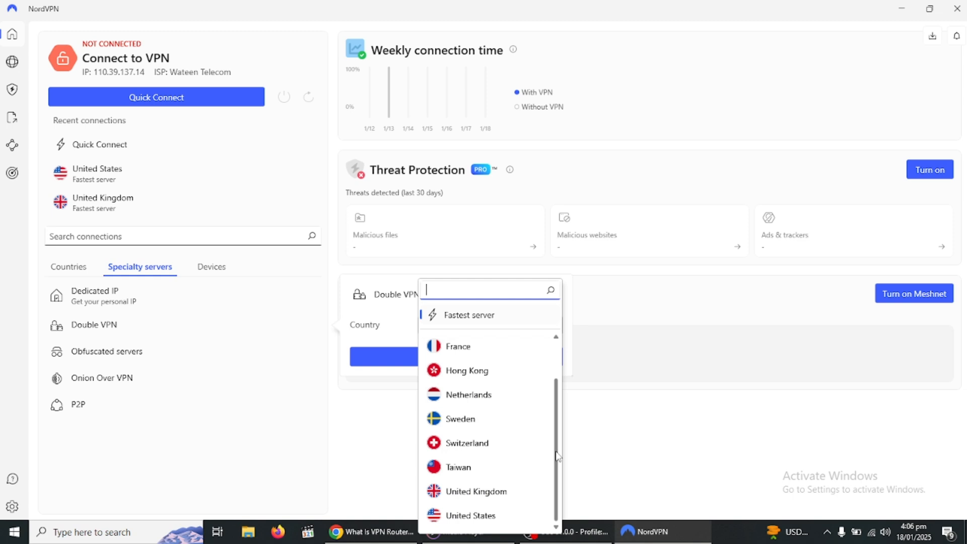
click(469, 314)
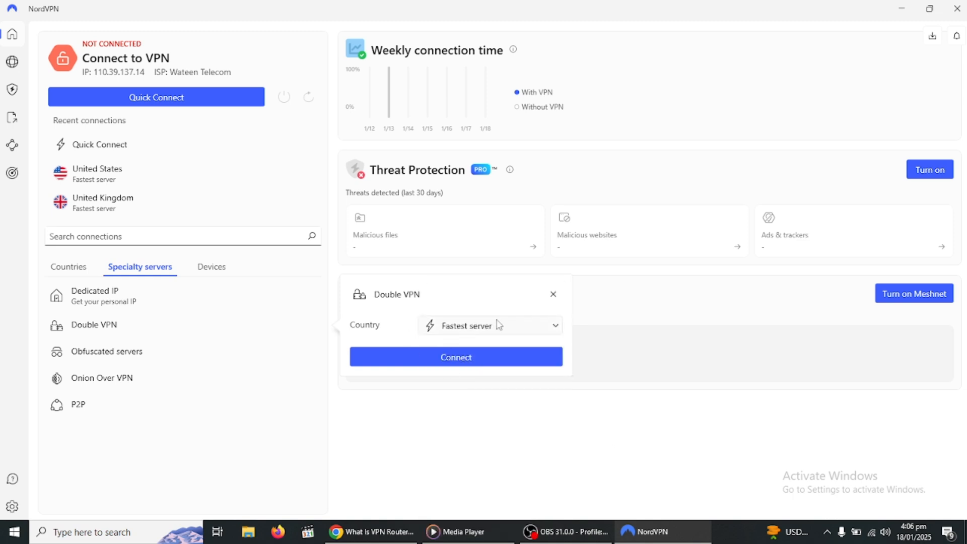
mouse_move(94, 259)
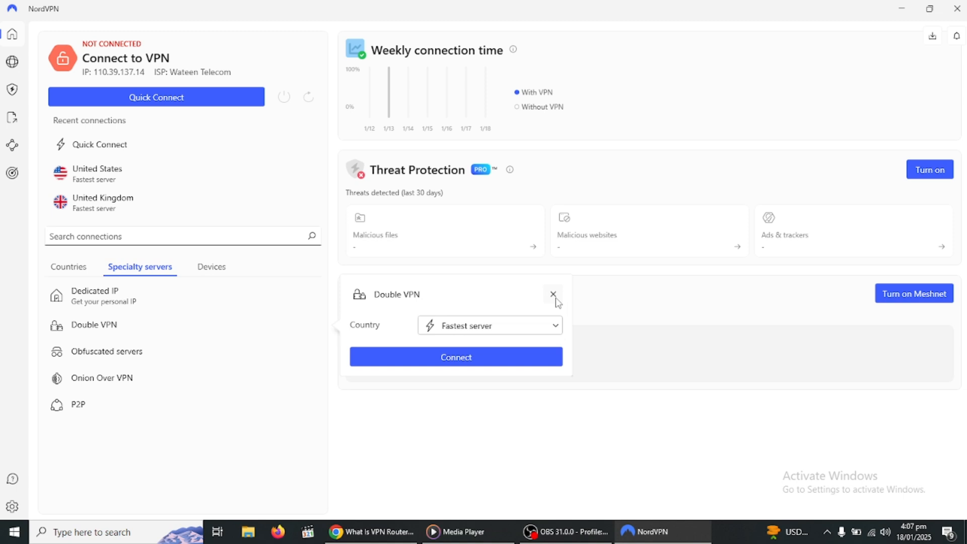
- Dismiss the Double VPN connection options without connecting
click(553, 294)
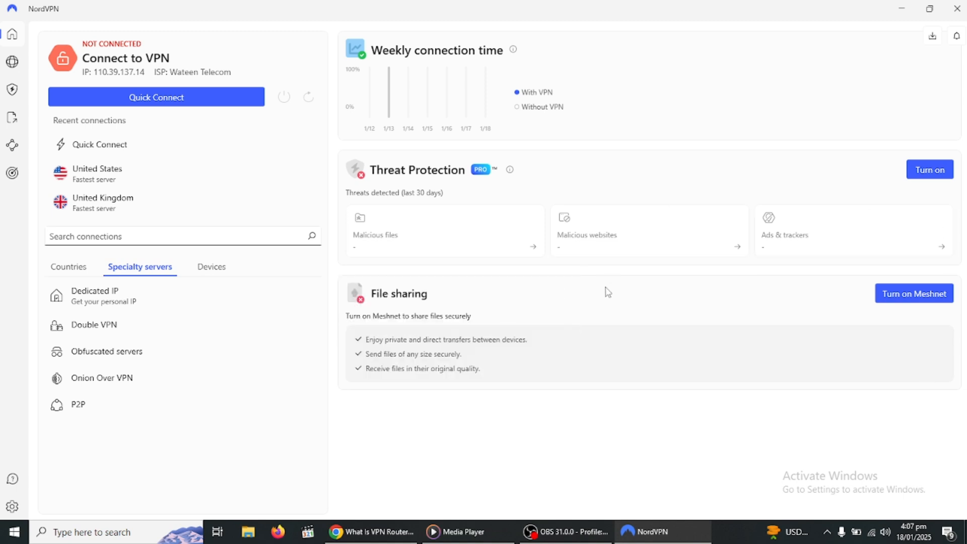
mouse_move(12, 101)
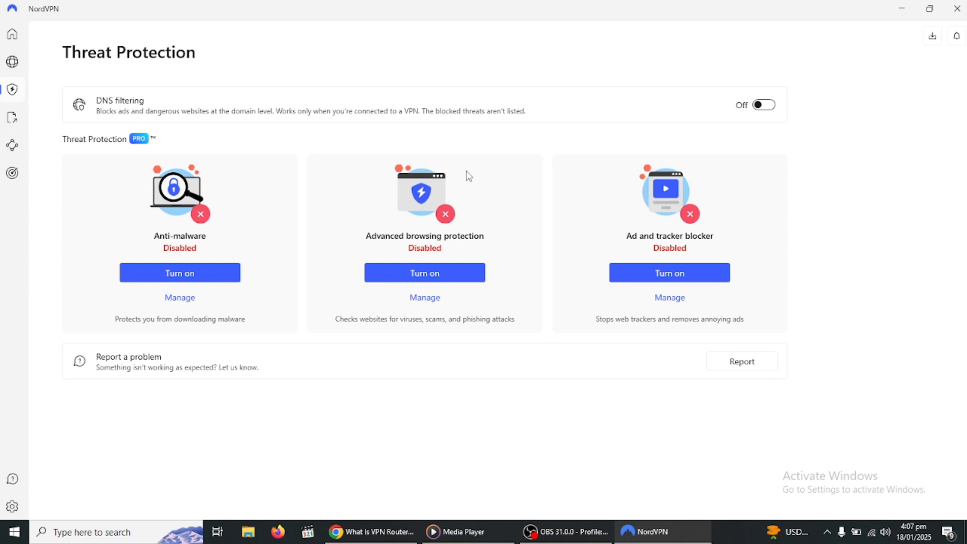
mouse_move(524, 278)
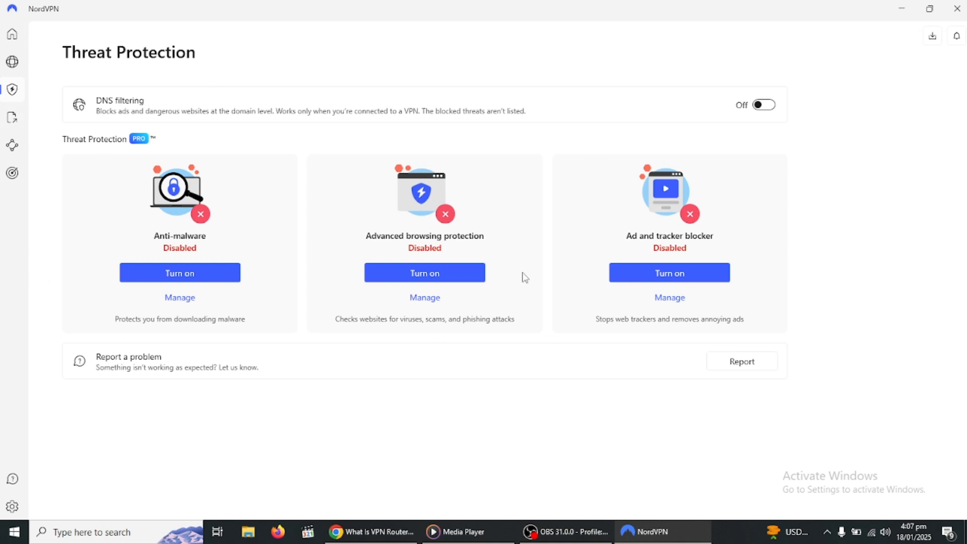
mouse_move(230, 384)
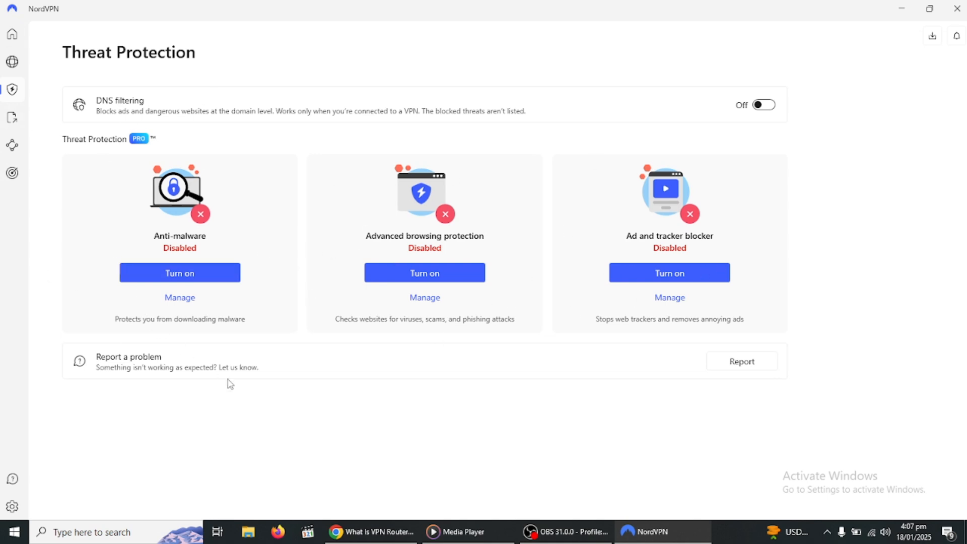
mouse_move(751, 159)
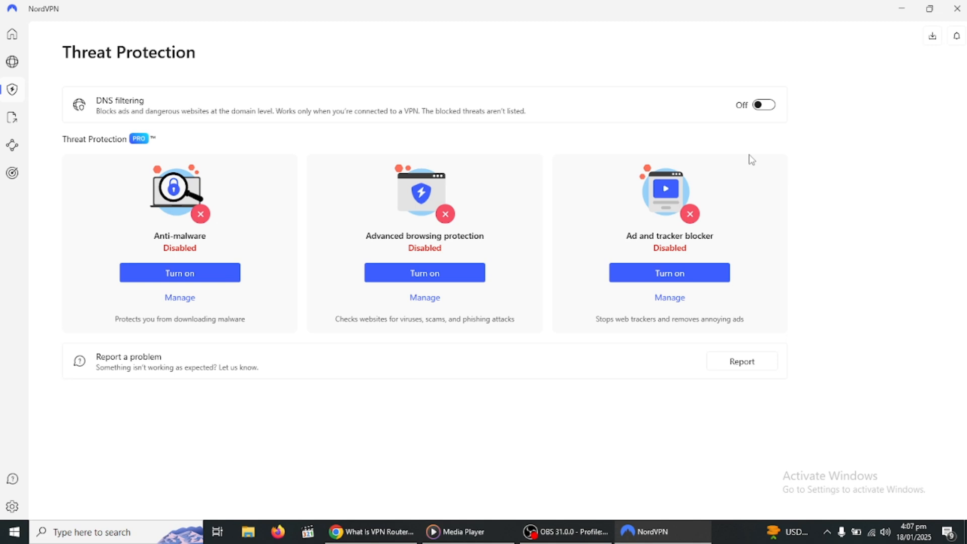
mouse_move(220, 108)
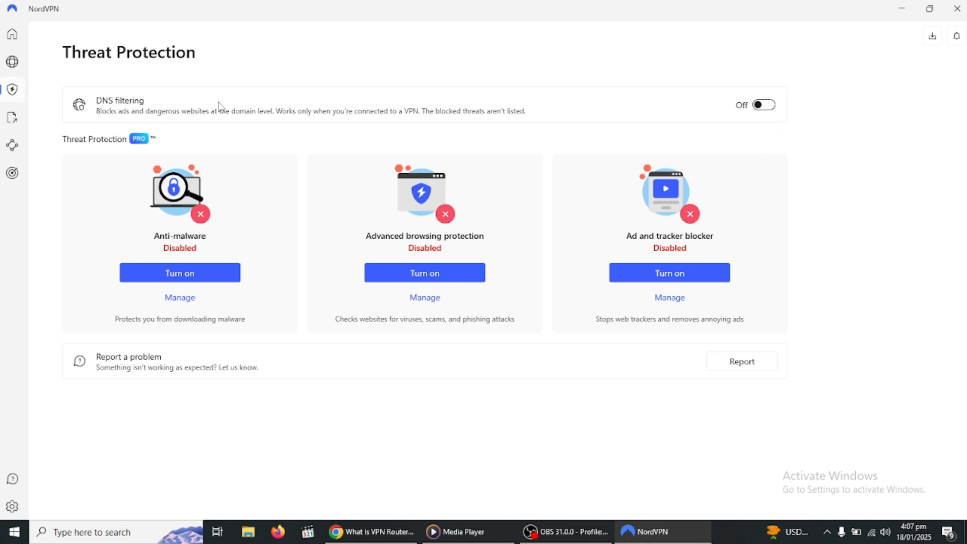
mouse_move(287, 79)
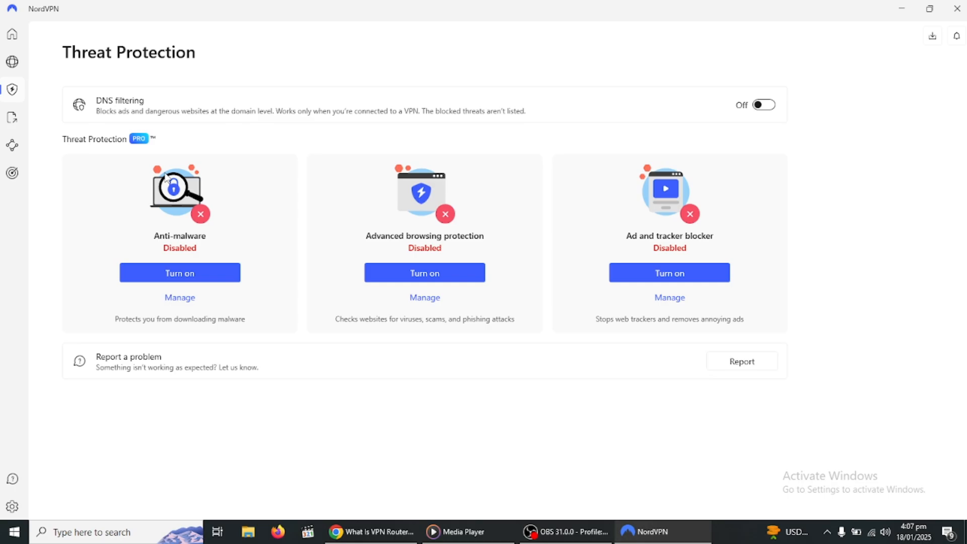
click(369, 531)
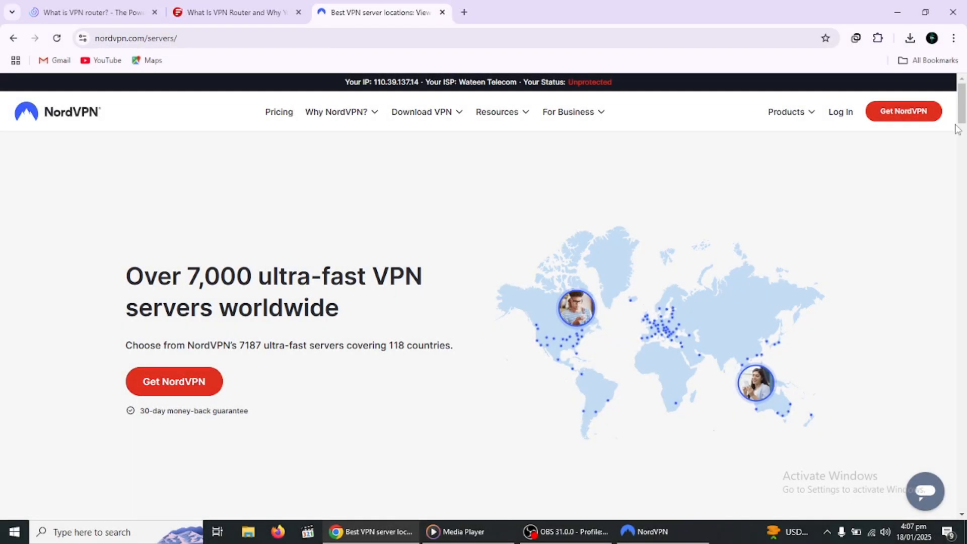
scroll(down, 3)
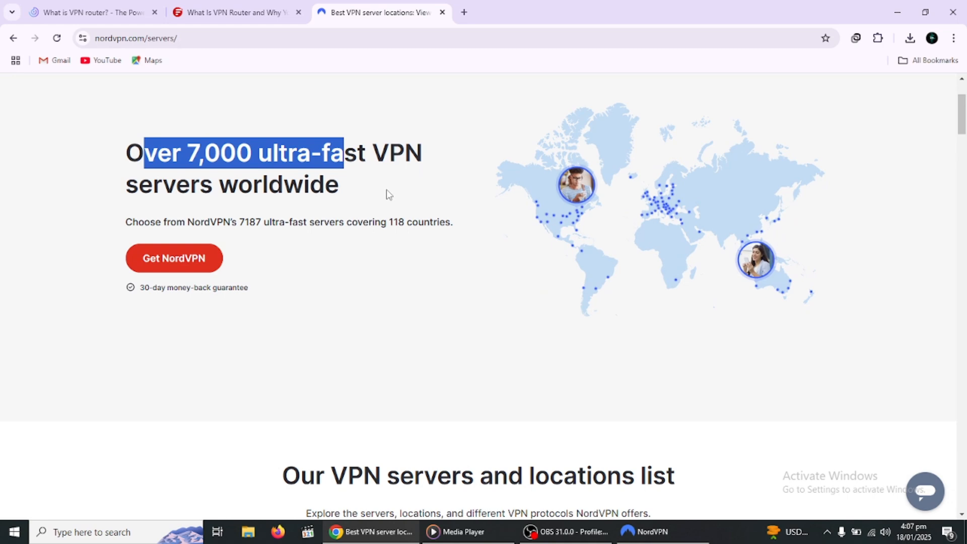
scroll(down, 3)
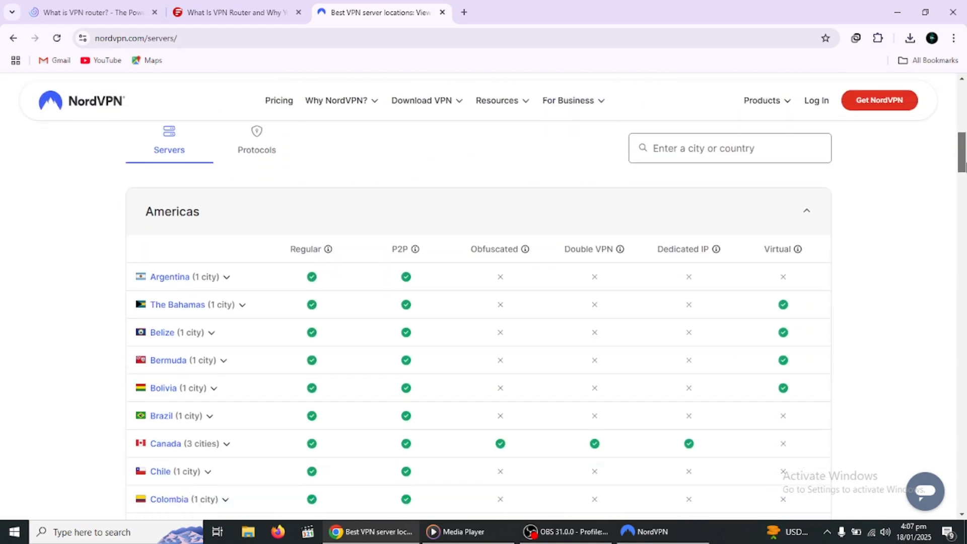
scroll(down, 3)
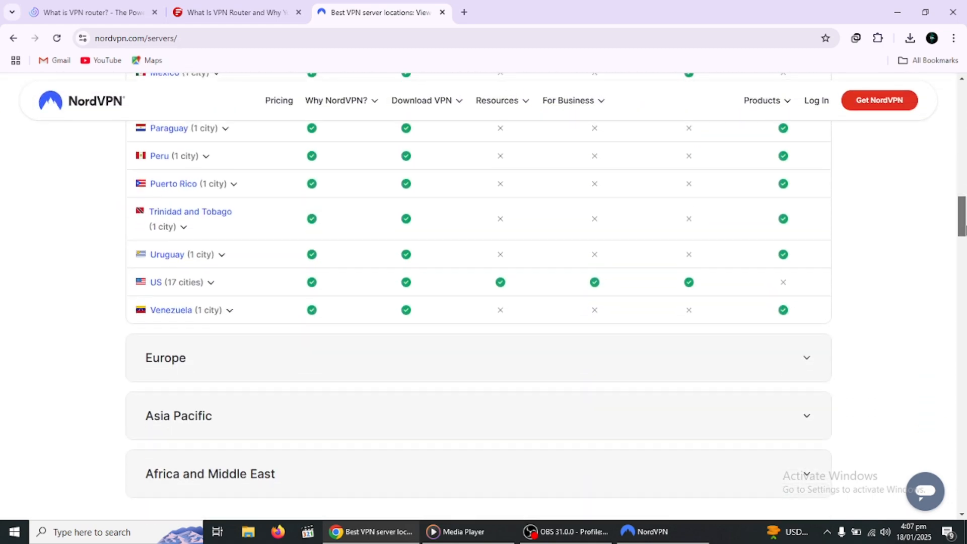
scroll(up, 3)
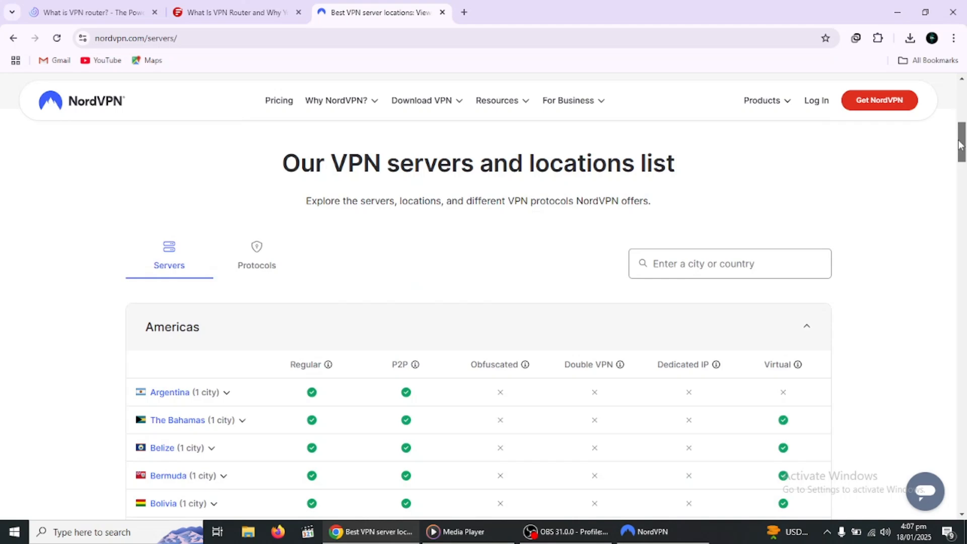
scroll(up, 3)
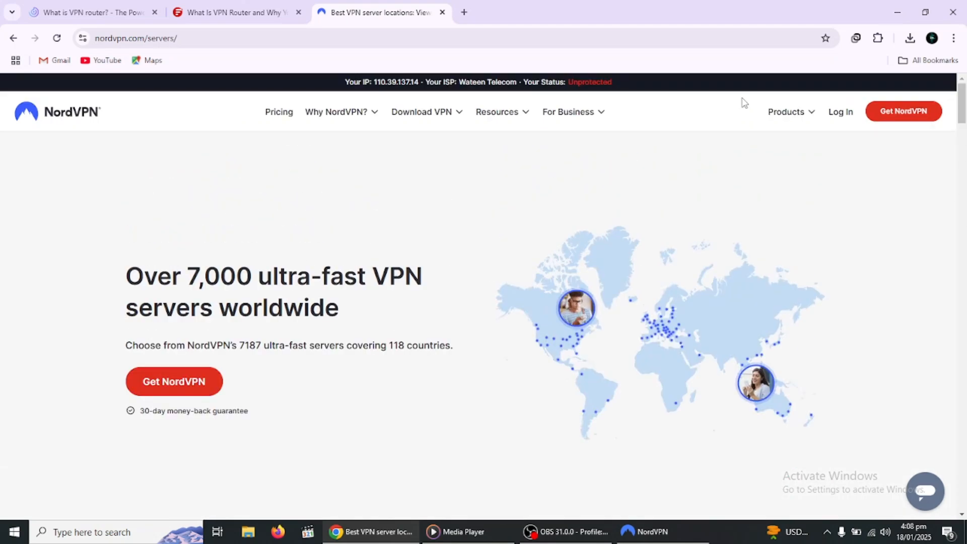
scroll(up, 3)
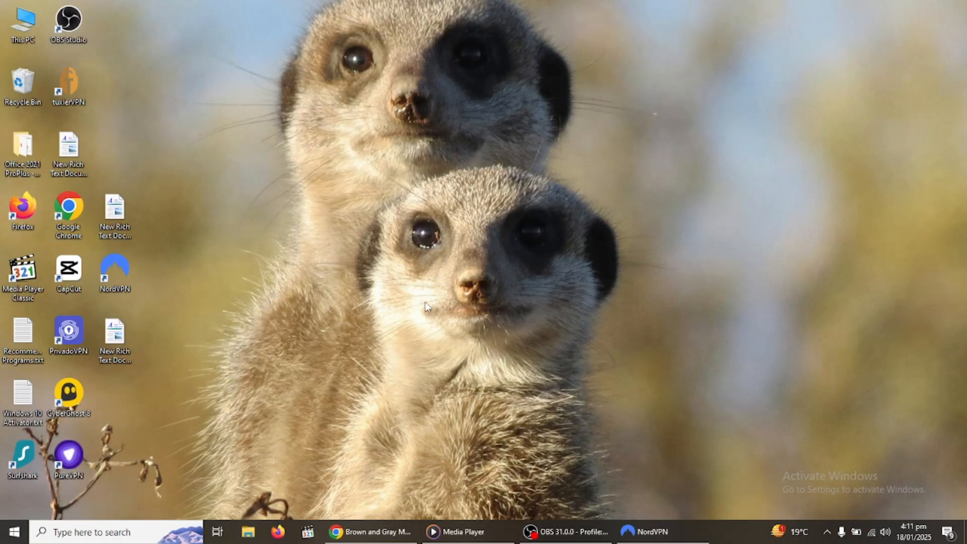
mouse_move(393, 224)
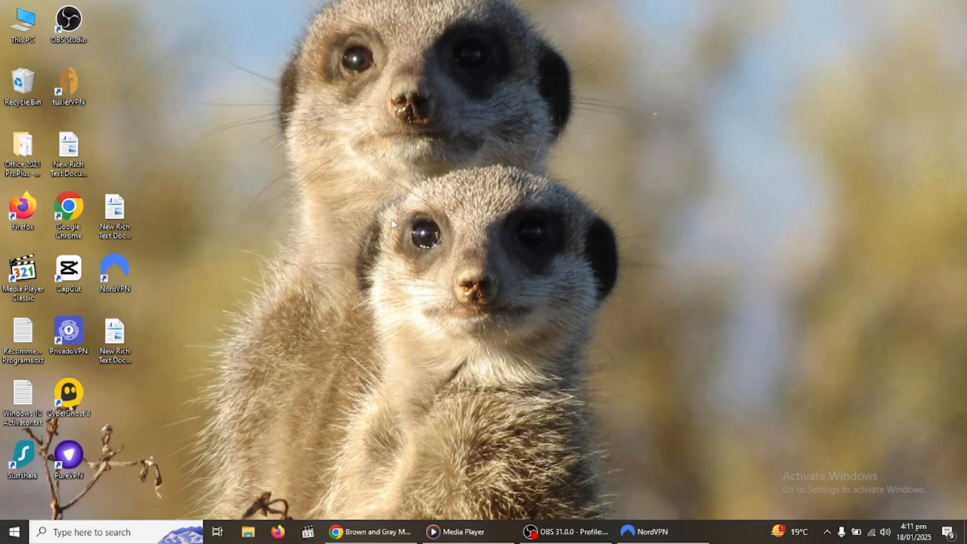
mouse_move(527, 334)
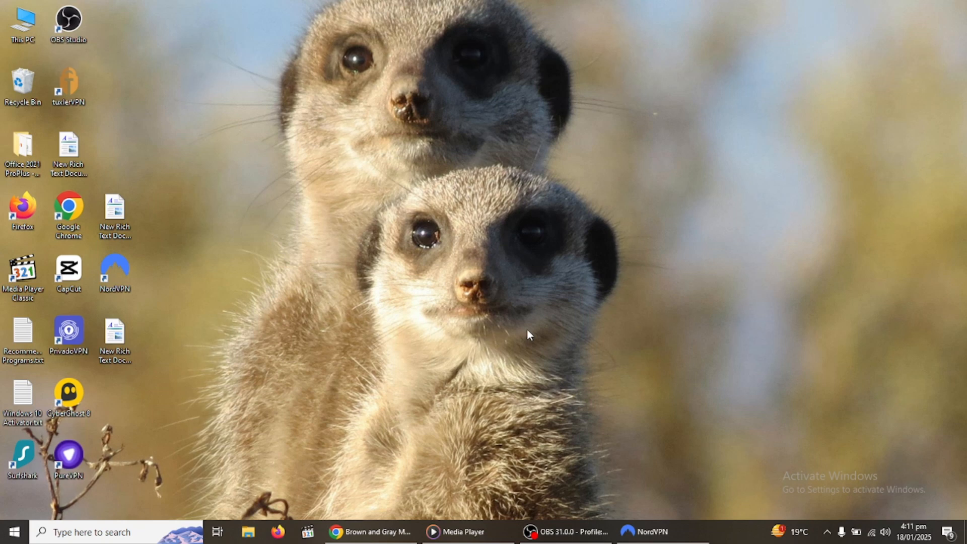
mouse_move(430, 267)
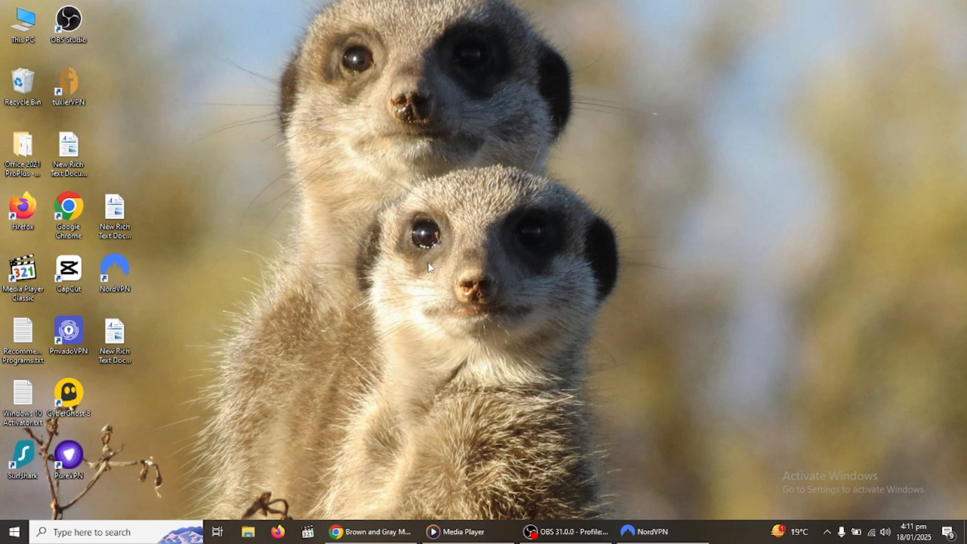
mouse_move(386, 275)
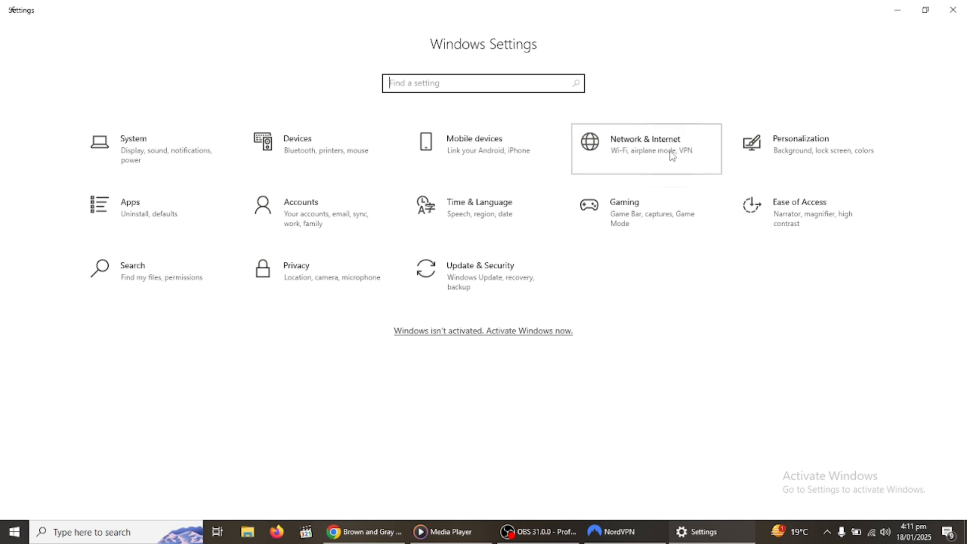
- Show the Network & Internet status page with the PTCL-BB Wi‑Fi connection
click(645, 144)
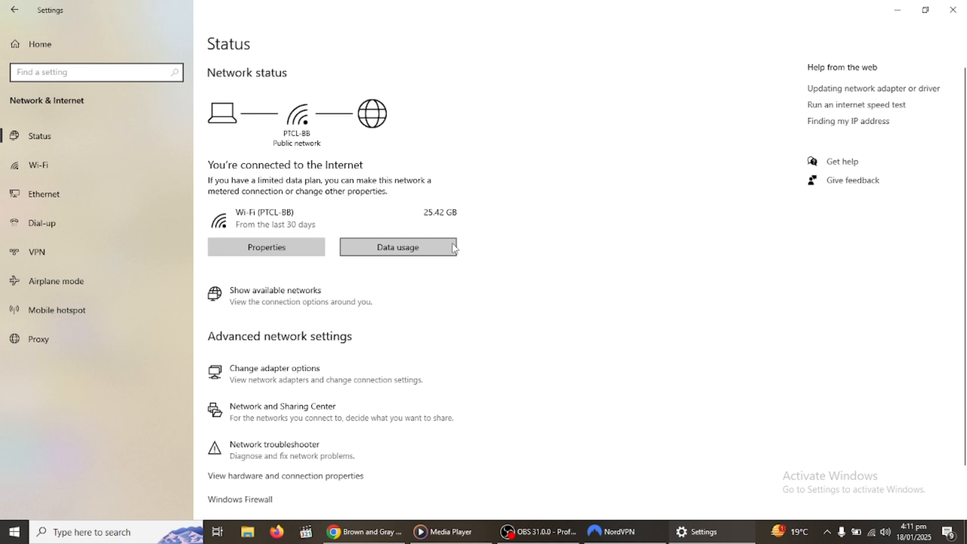
mouse_move(151, 323)
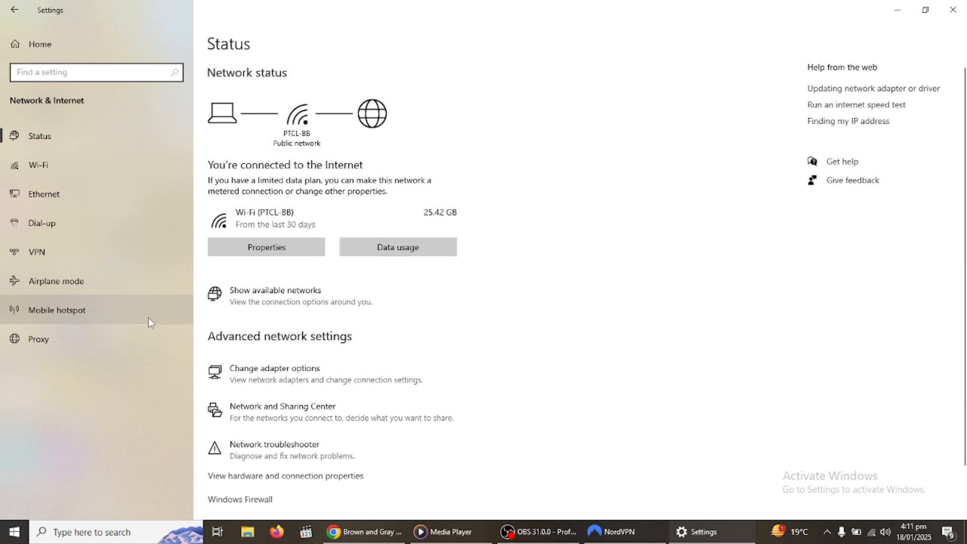
mouse_move(136, 270)
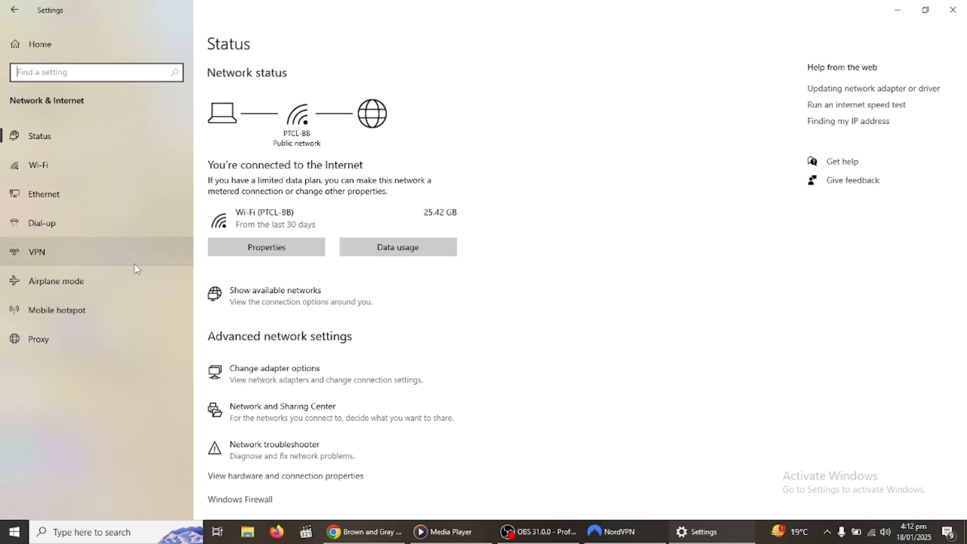
mouse_move(84, 309)
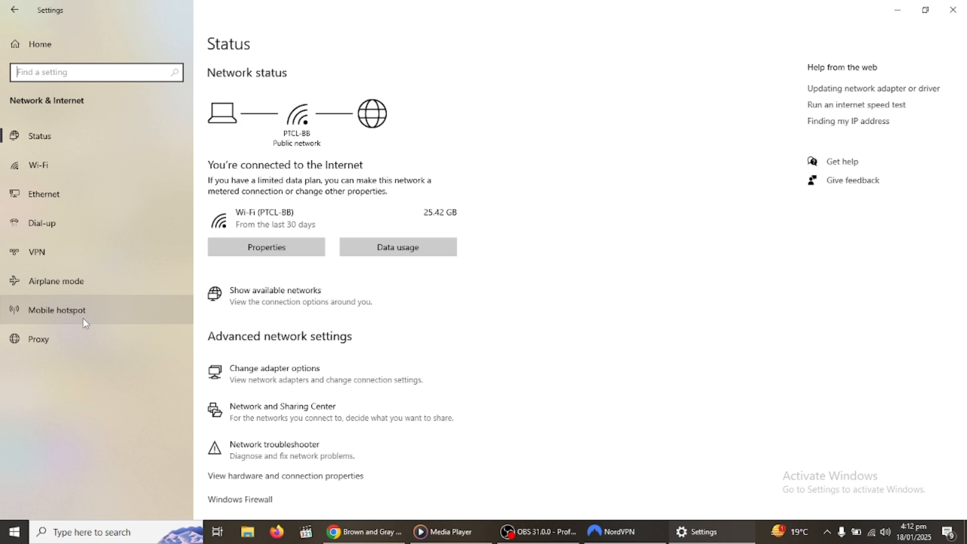
mouse_move(101, 355)
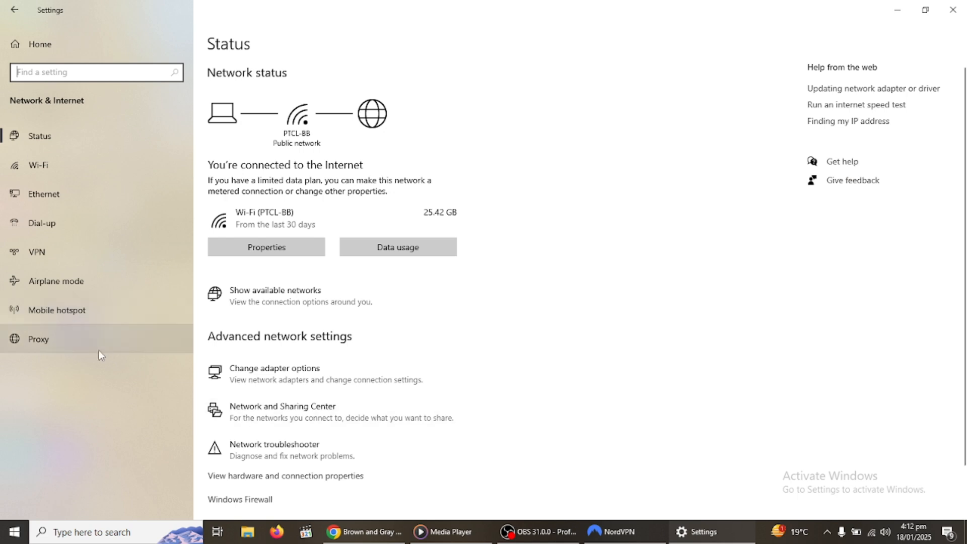
mouse_move(52, 58)
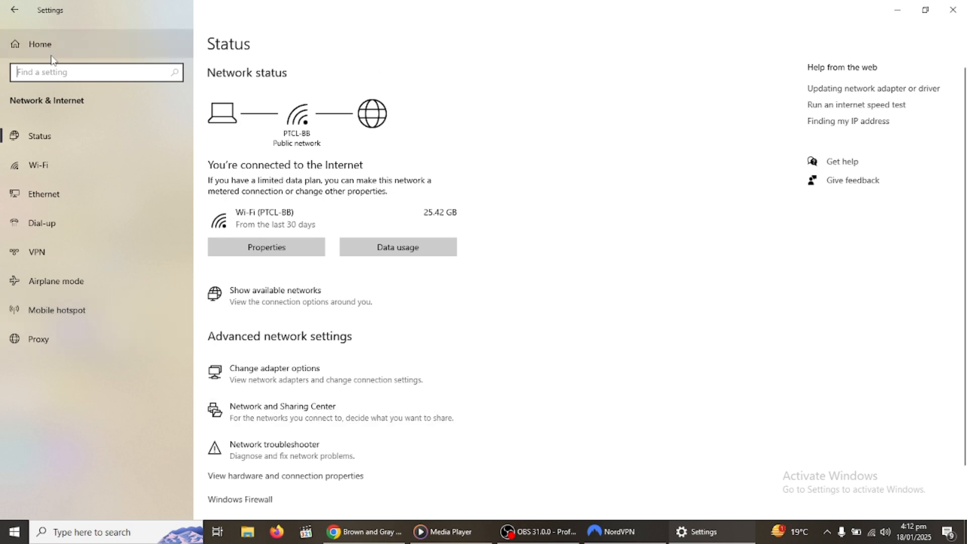
mouse_move(60, 310)
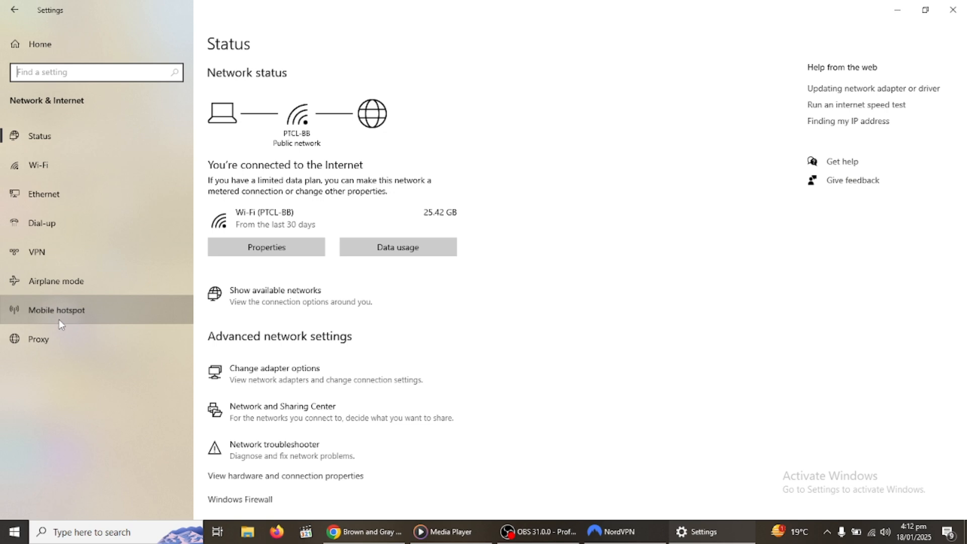
- Turn on the mobile hotspot and review its network name and password unchanged
click(57, 309)
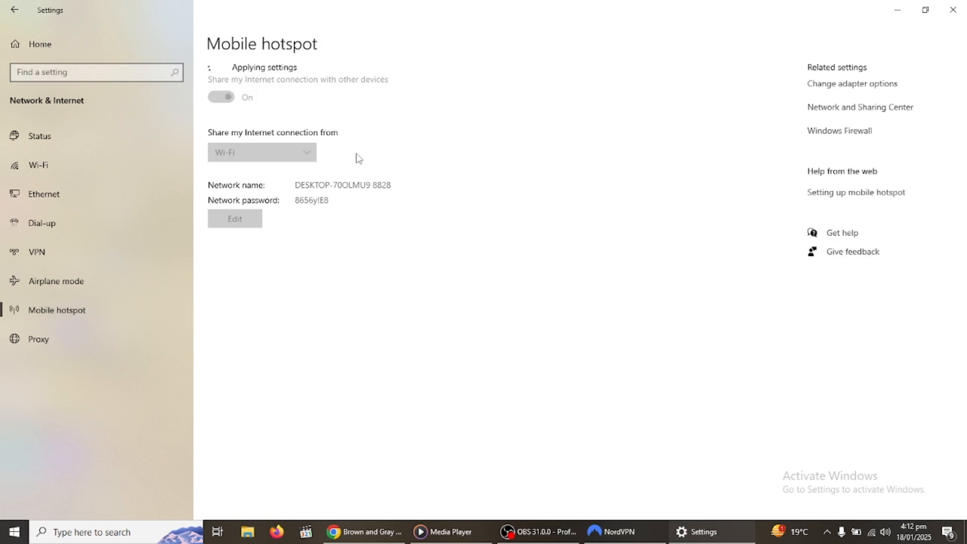
click(235, 219)
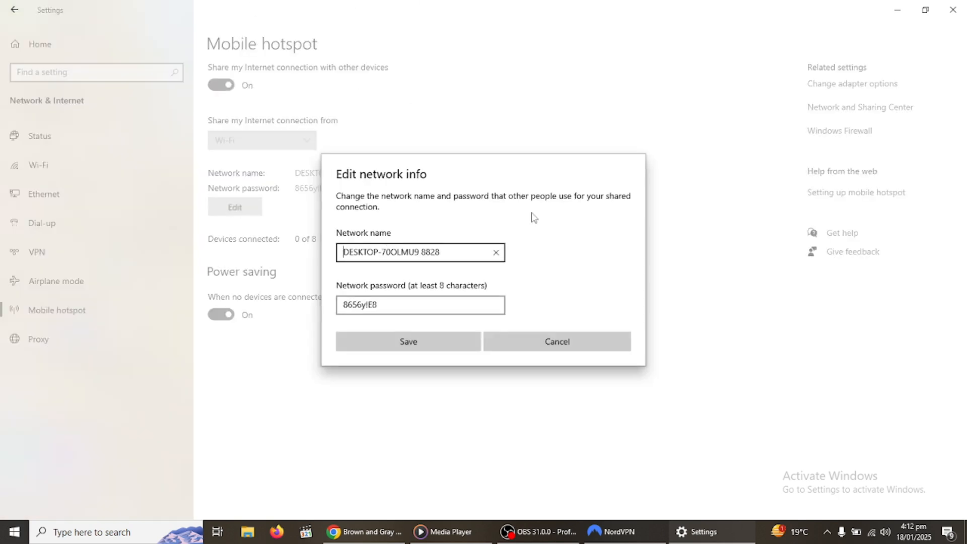
click(556, 342)
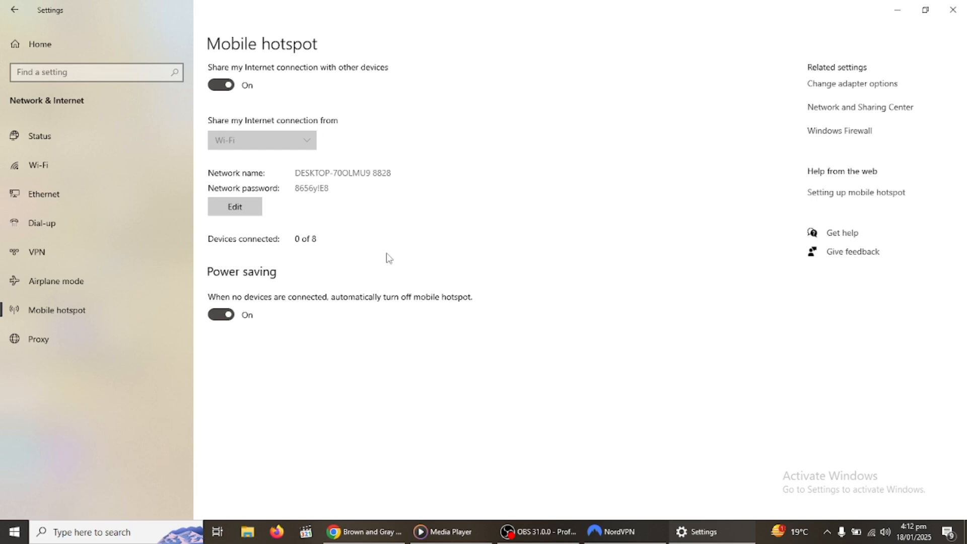
mouse_move(706, 228)
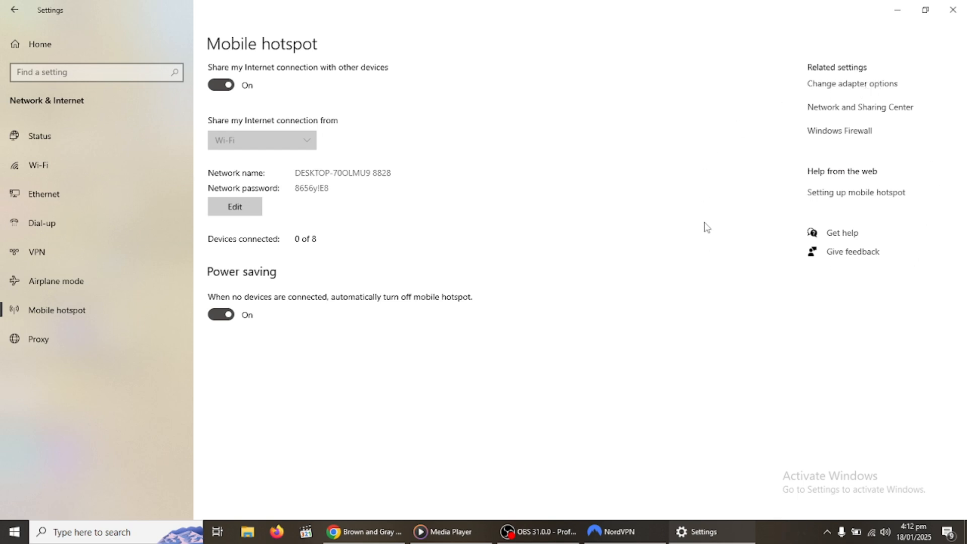
- Move Internet Connection Sharing to the NordLynx adapter in Network Connections
click(852, 84)
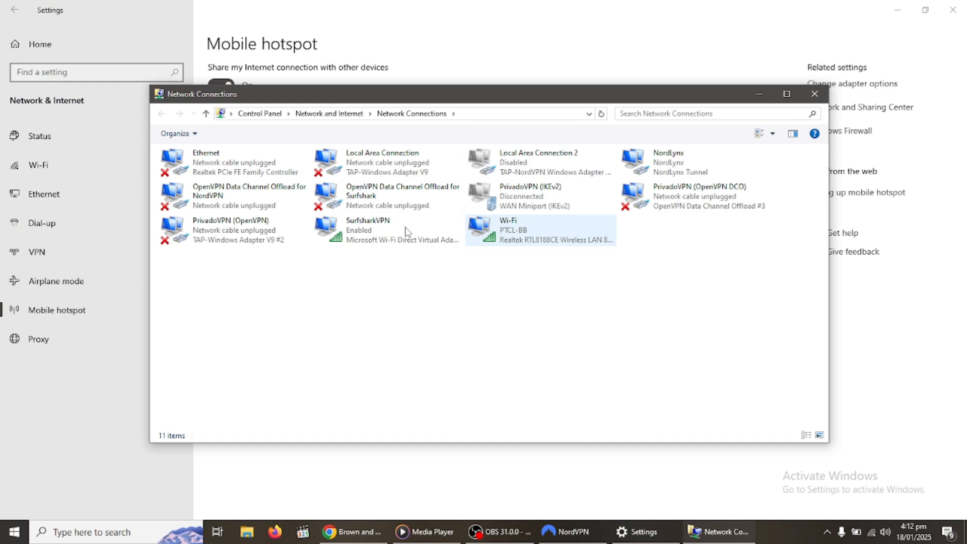
click(677, 162)
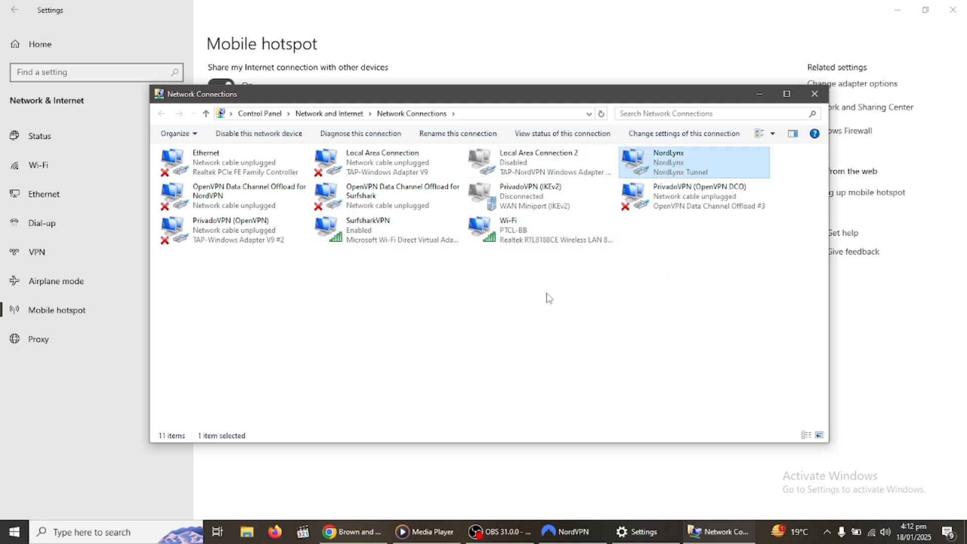
double_click(693, 162)
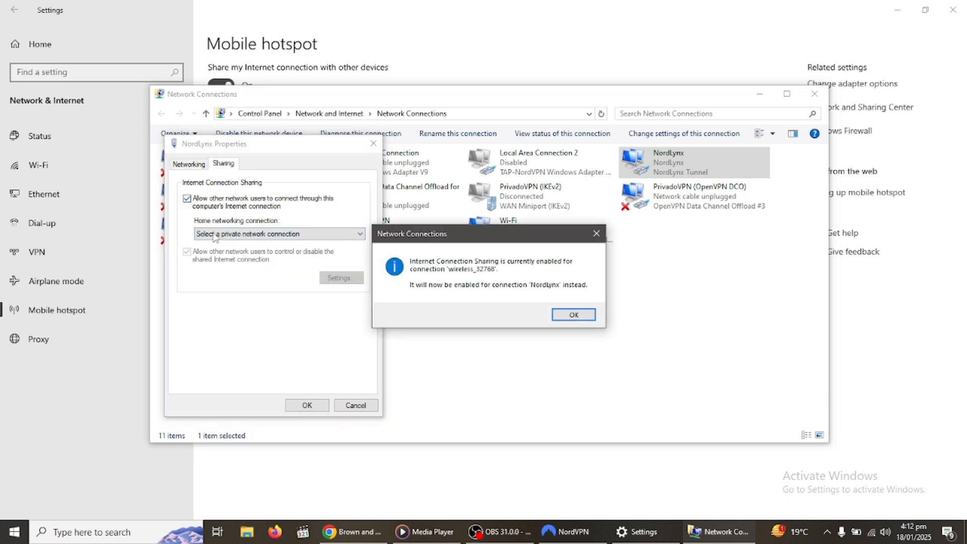
click(572, 314)
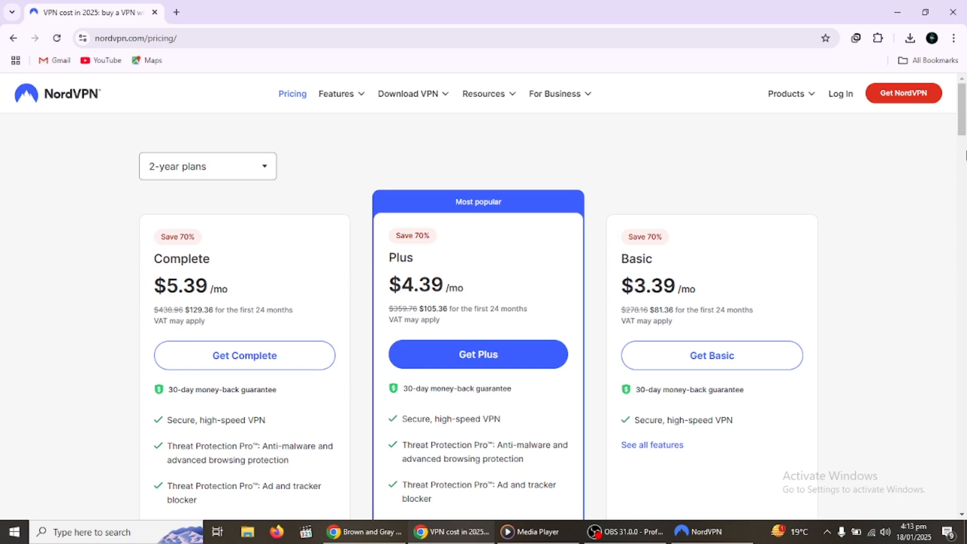
mouse_move(237, 175)
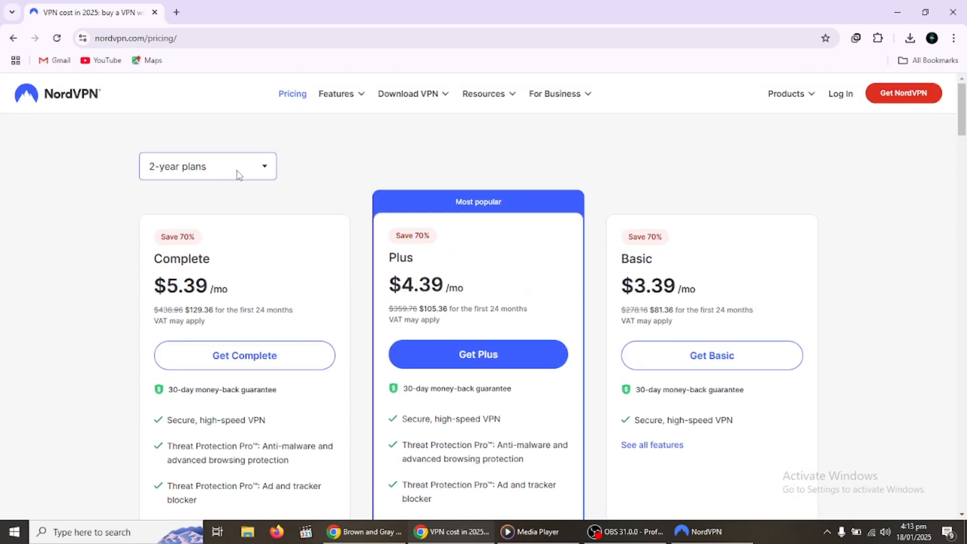
- Show 1-month pricing: Complete $14.99, Plus $13.99, Basic $12.99
click(207, 205)
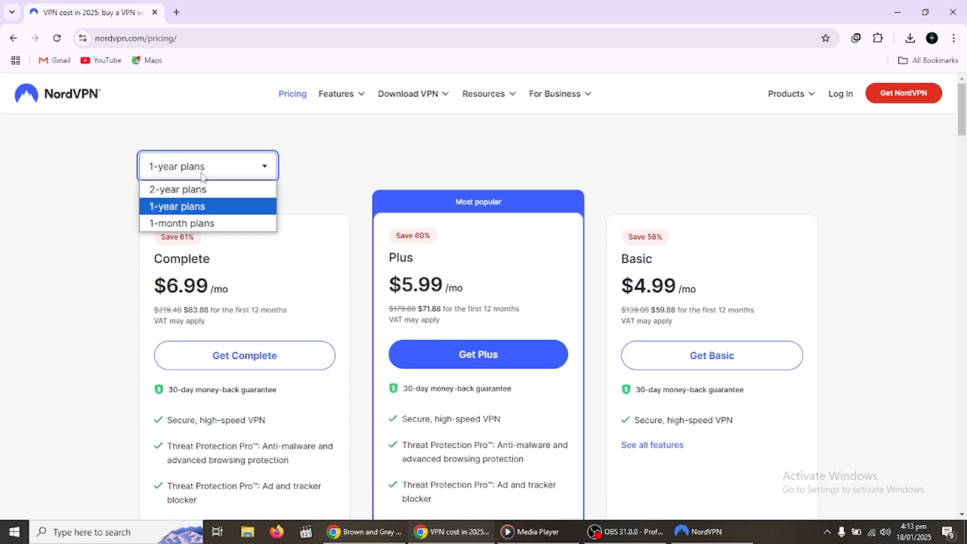
click(181, 223)
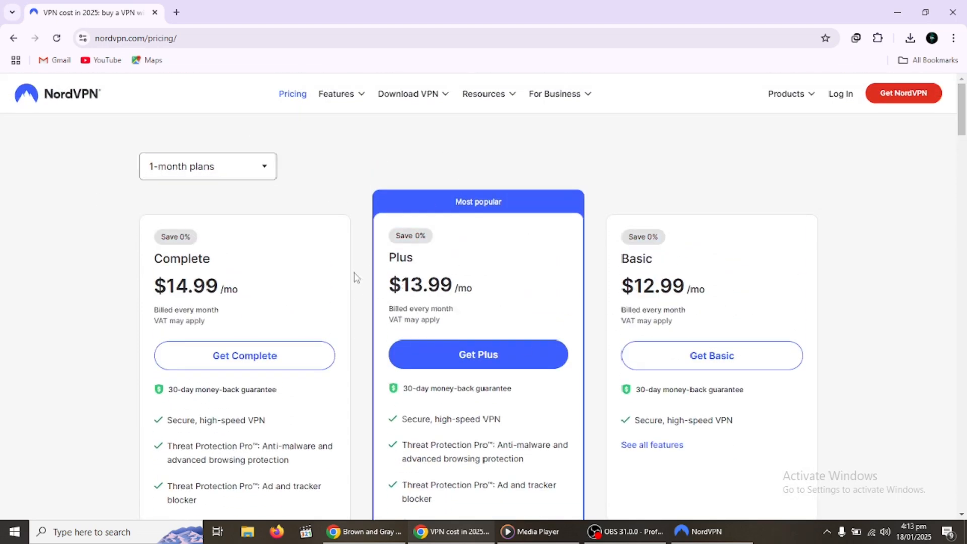